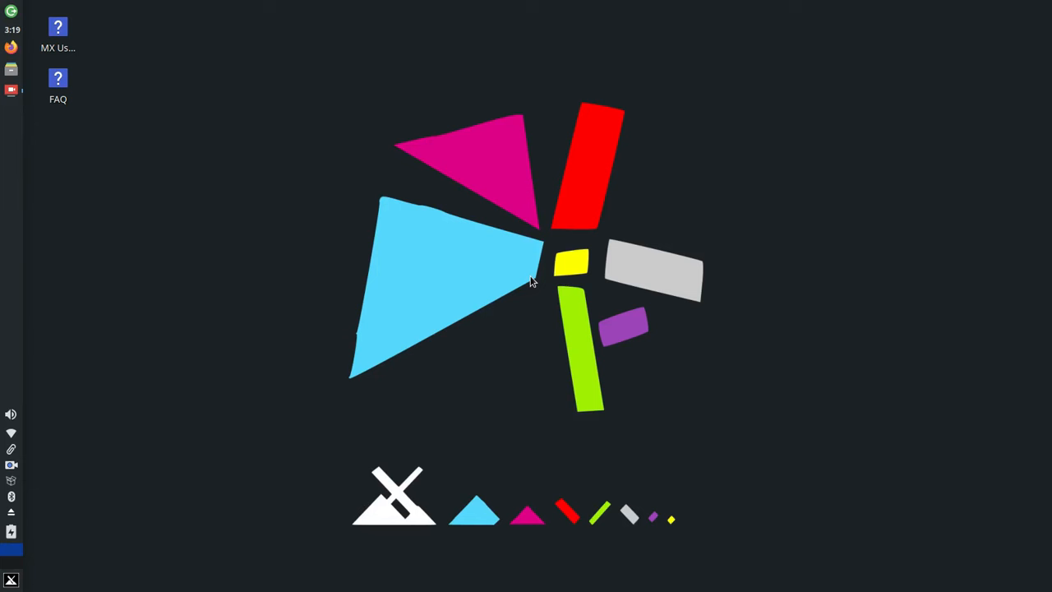
mouse_move(265, 239)
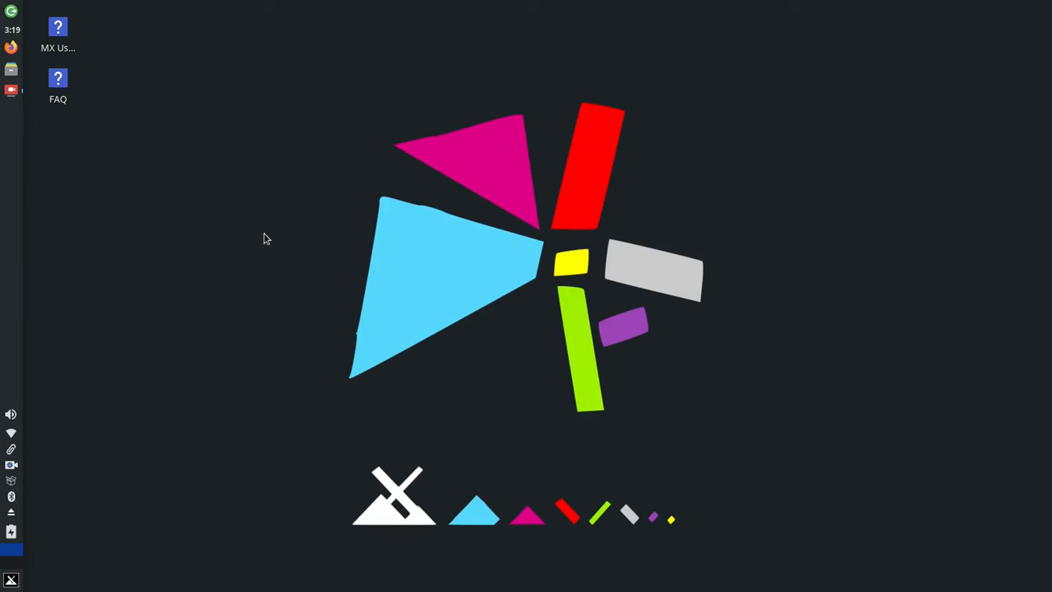
Open the Whisker applications menu from the panel to show favourite programs.
click(10, 579)
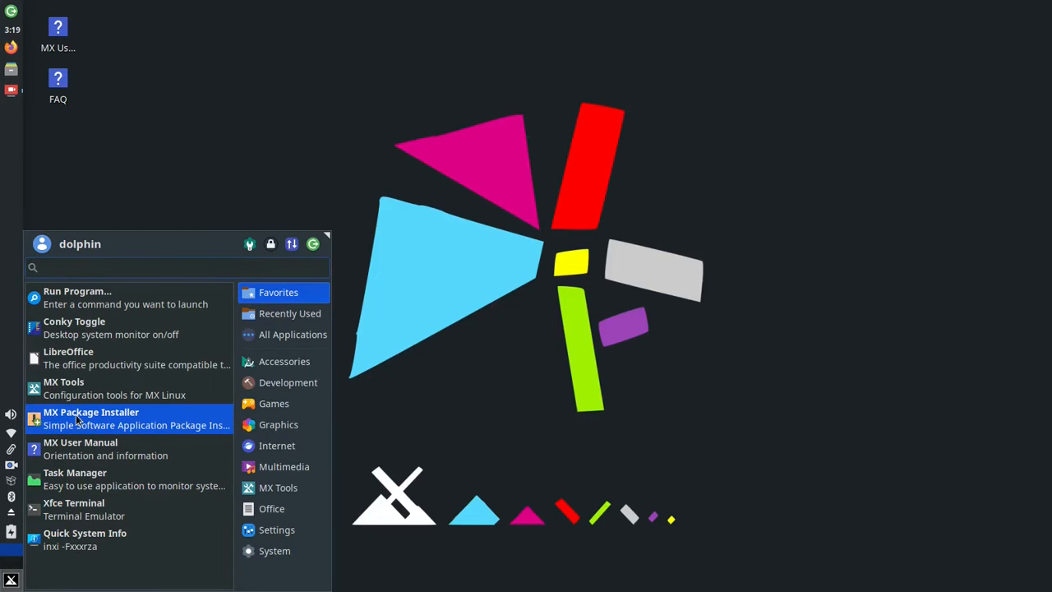
Launch MX Package Installer with administrator rights and search for 'kd'.
click(91, 417)
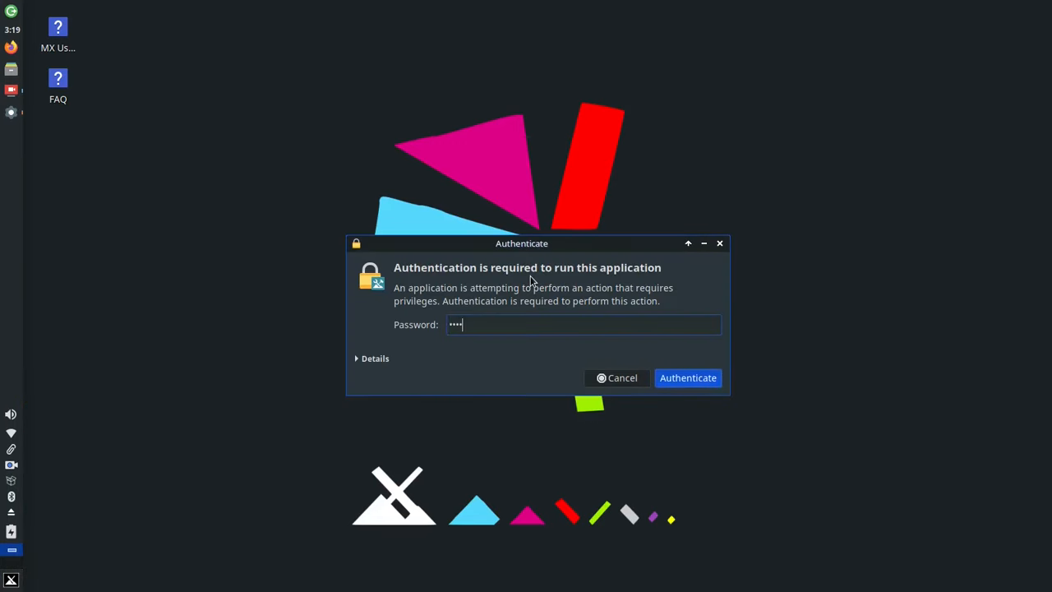
click(687, 378)
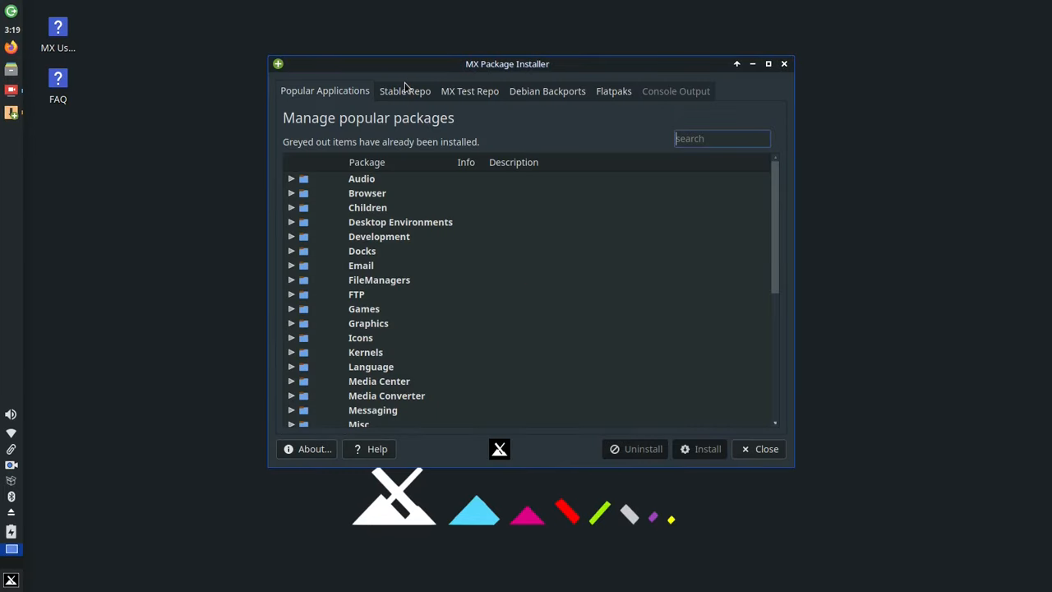
text(kd)
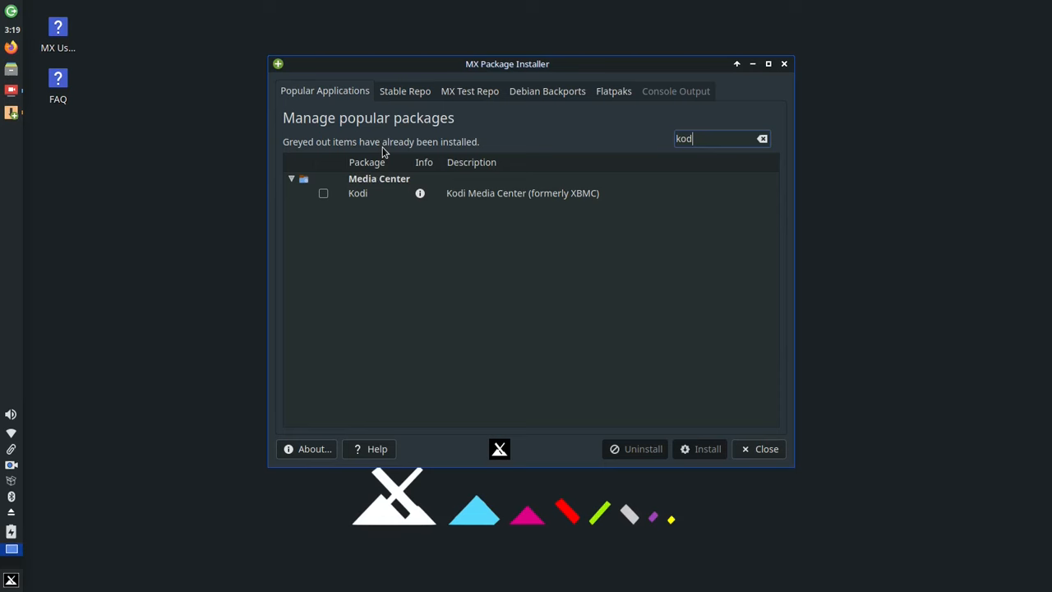
Clear the search, expand categories like Desktop Environments and Screenshot Utilities, then search 'offic'.
click(761, 138)
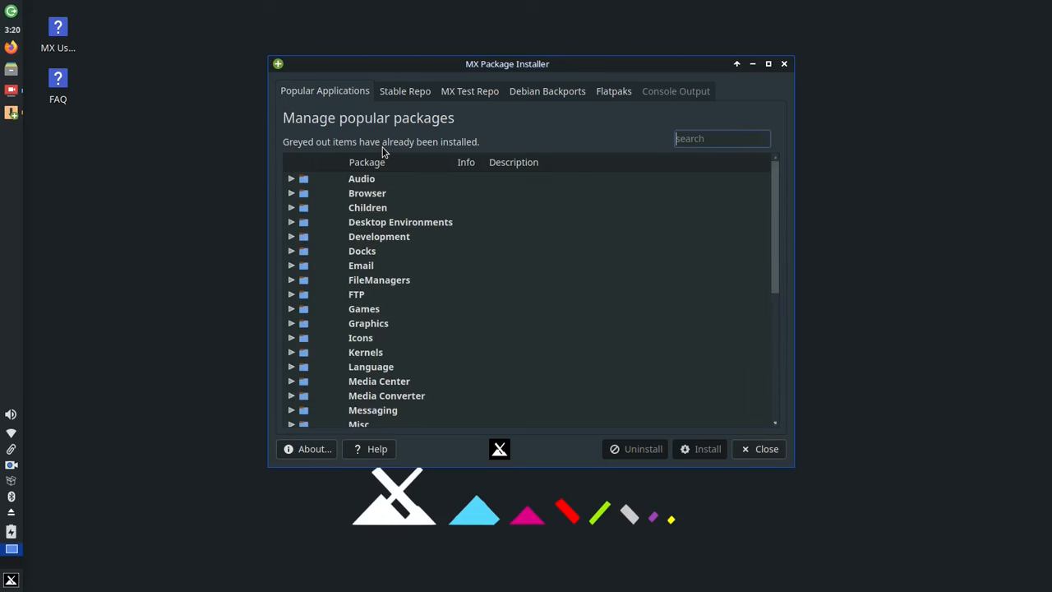
click(759, 449)
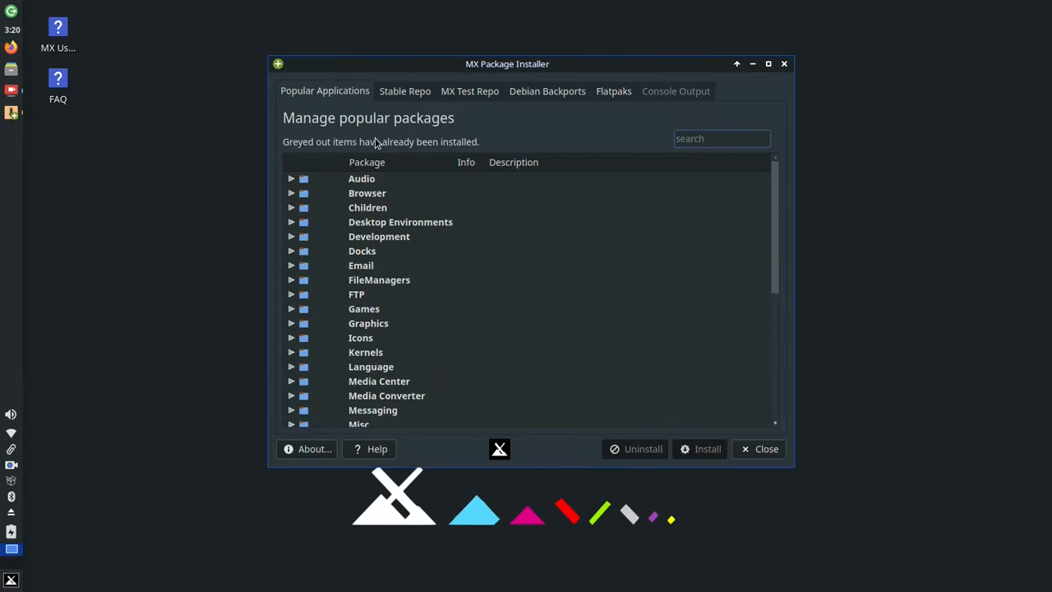
click(400, 222)
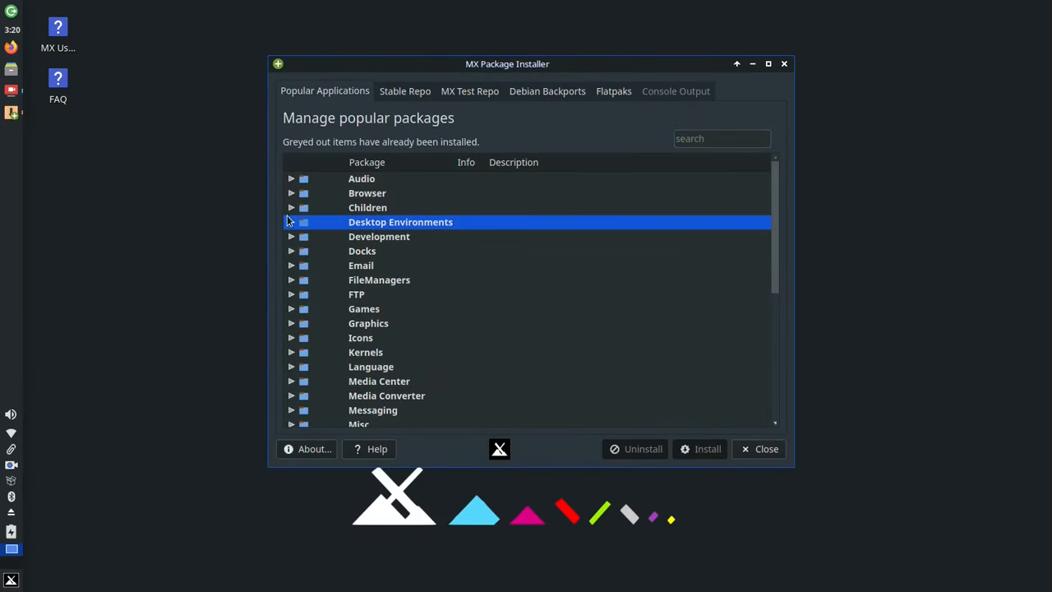
click(291, 207)
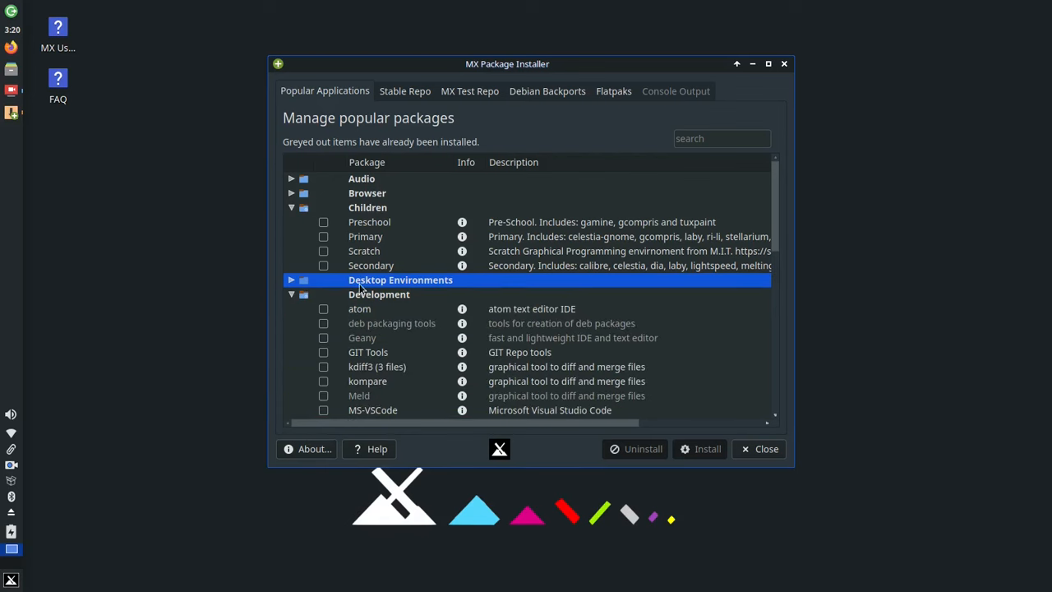
scroll(down, 3)
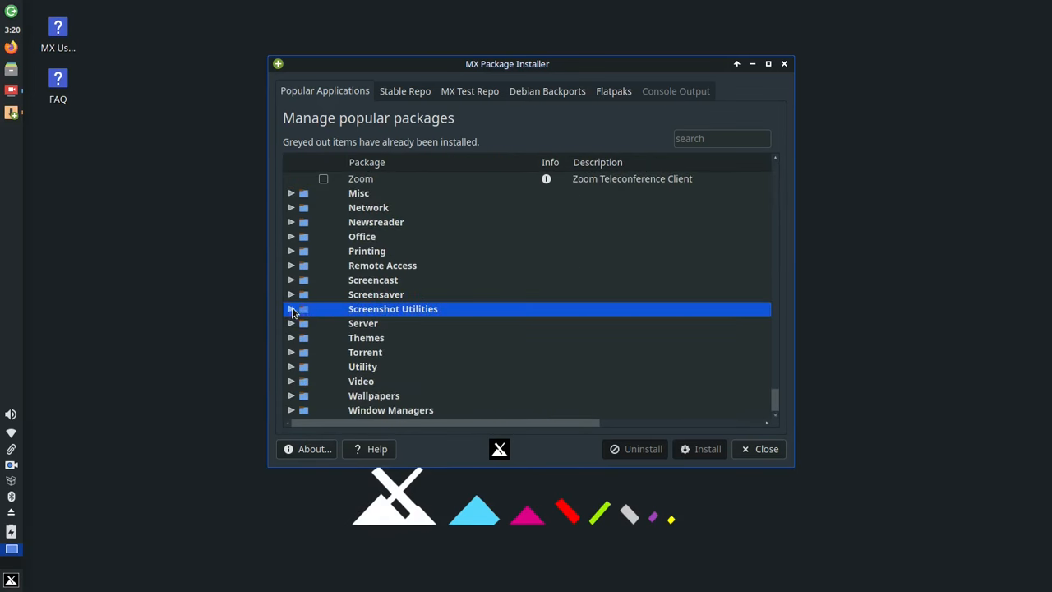
click(292, 308)
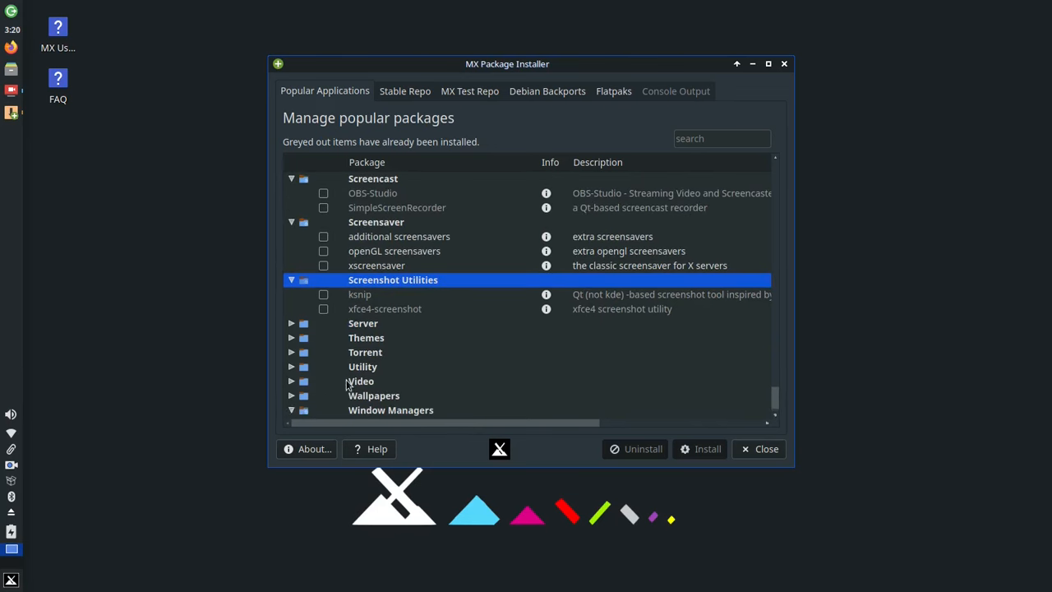
text(offic)
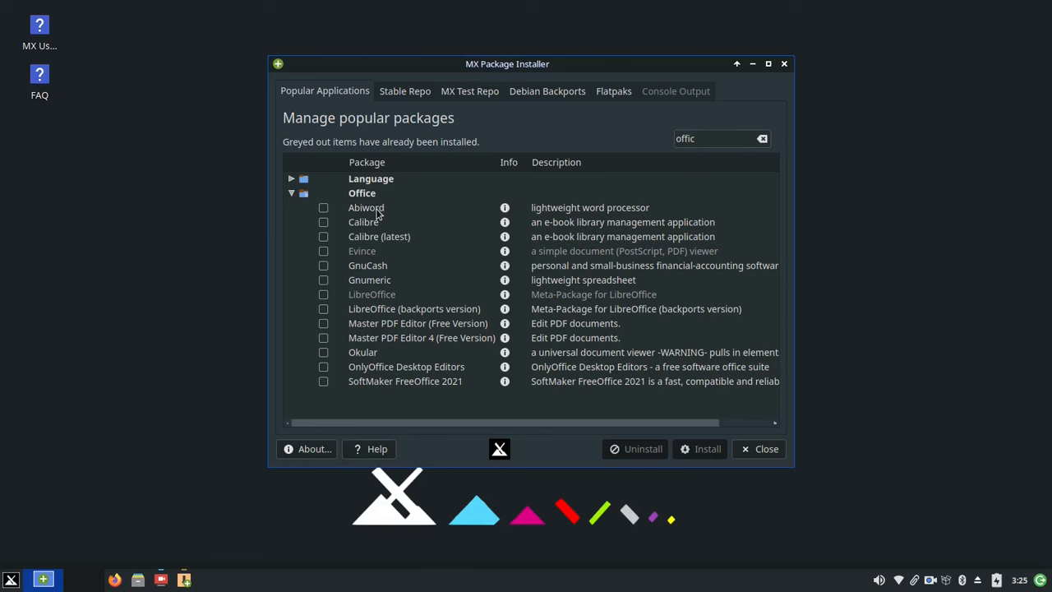
mouse_move(703, 334)
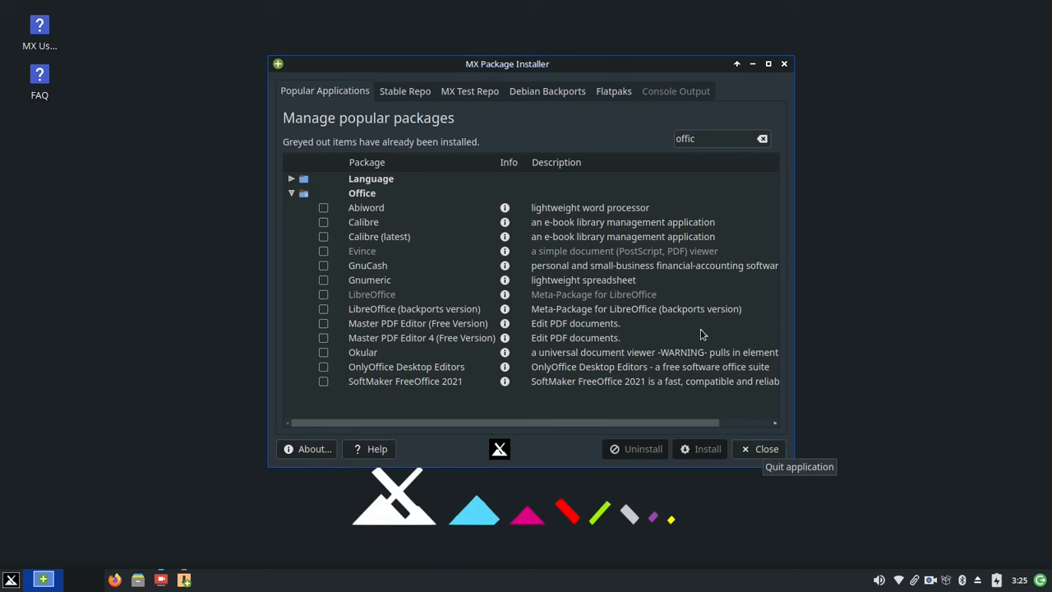
Browse Debian Backports, MX Test (dismissing its warning) and Stable repo lists, then close.
click(546, 90)
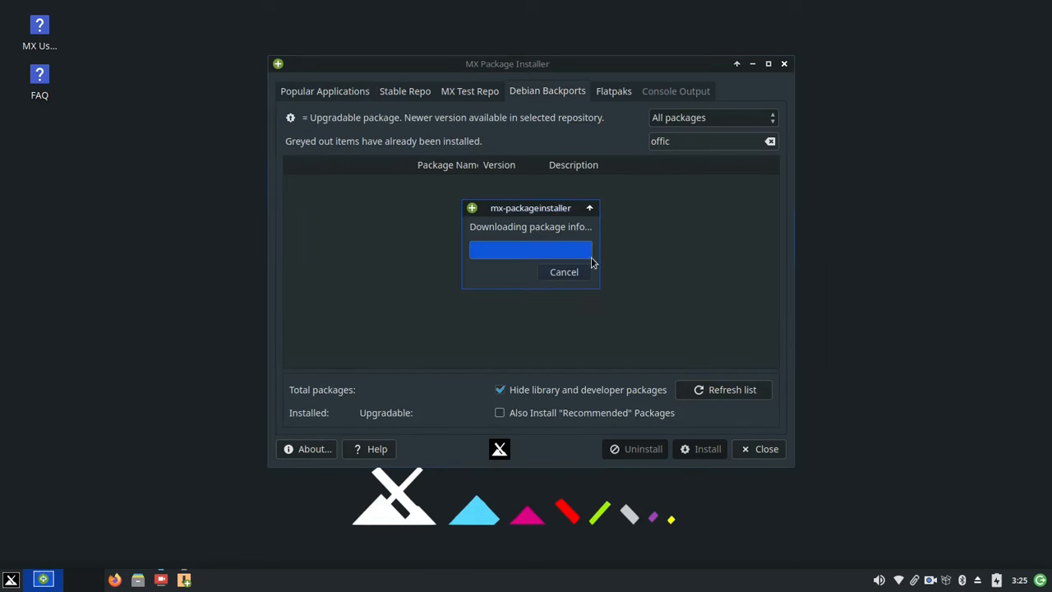
click(469, 91)
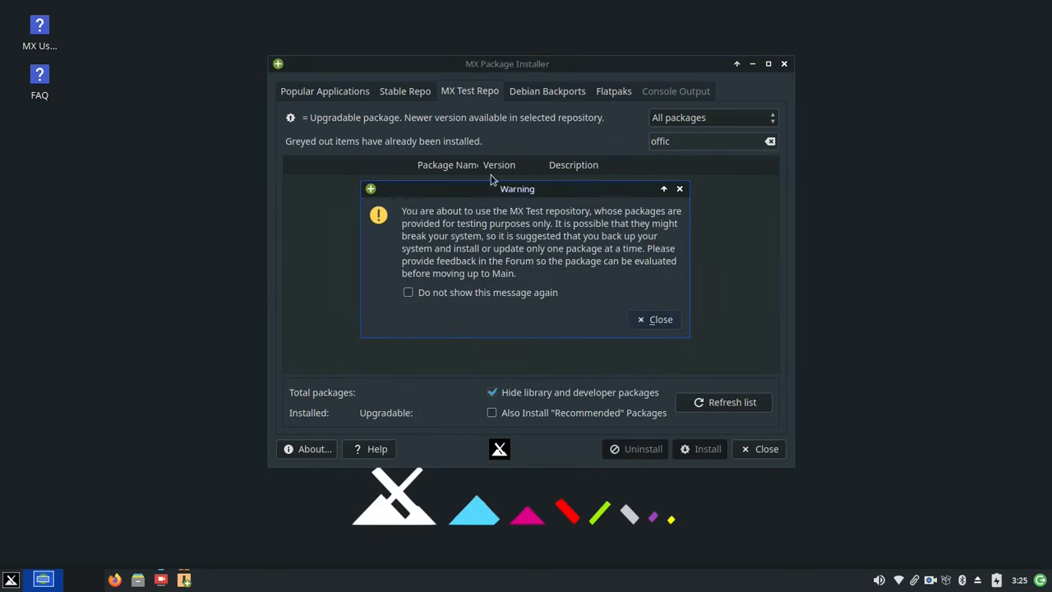
click(655, 319)
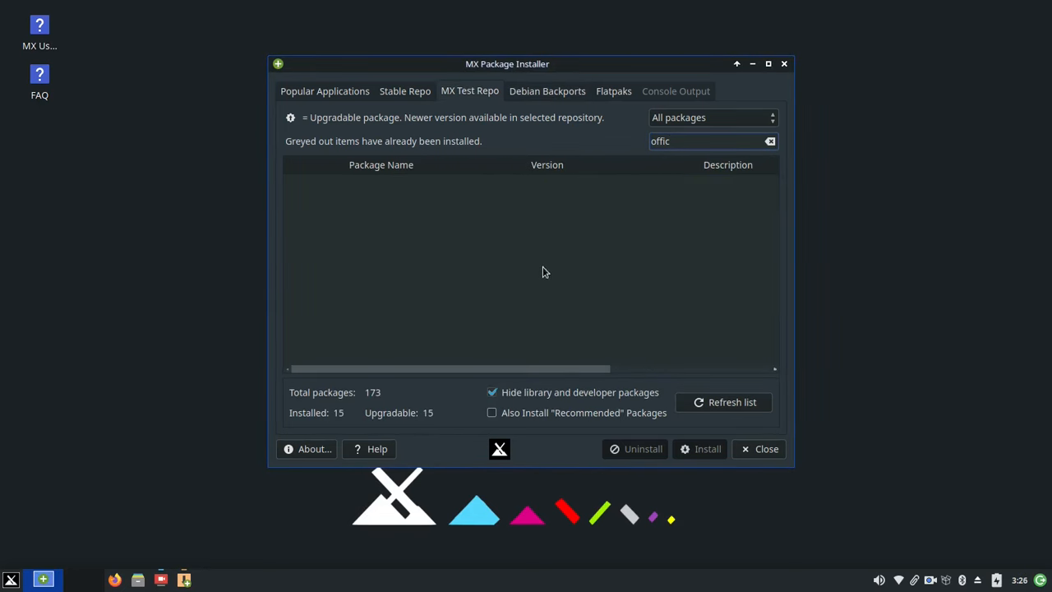
click(769, 141)
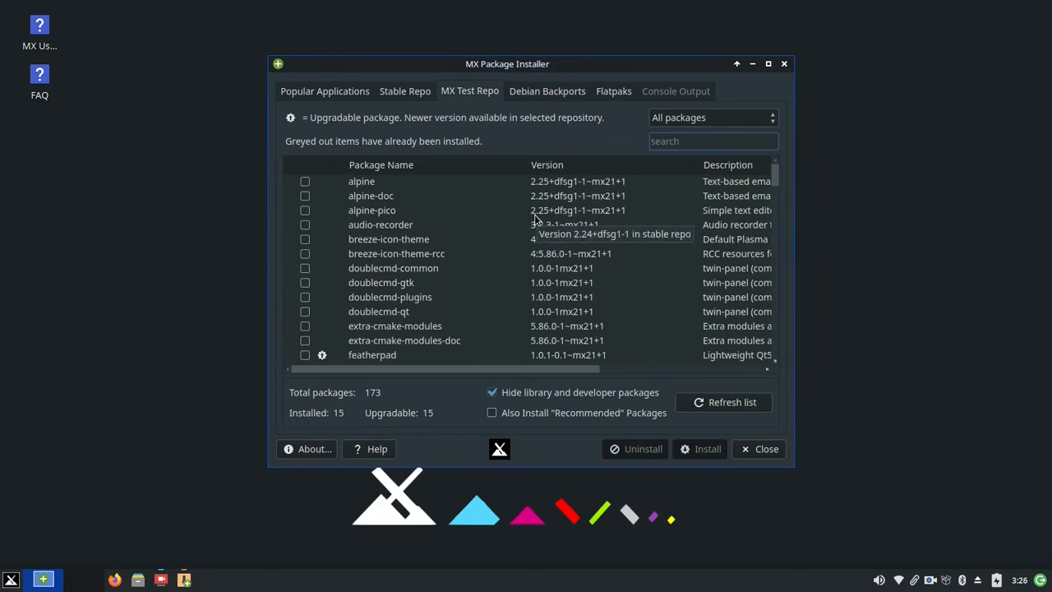
click(404, 91)
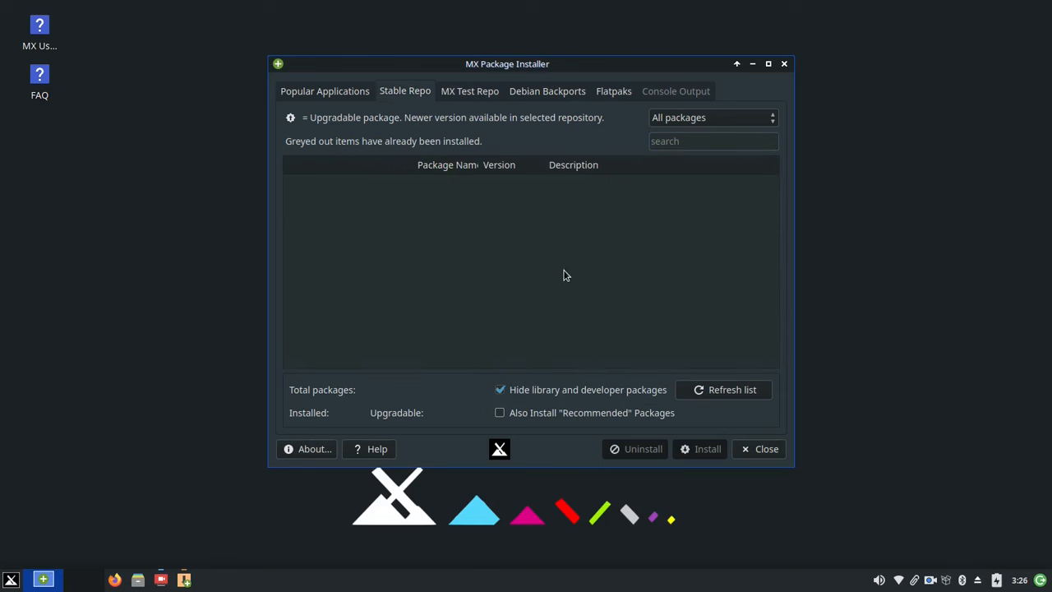
click(613, 91)
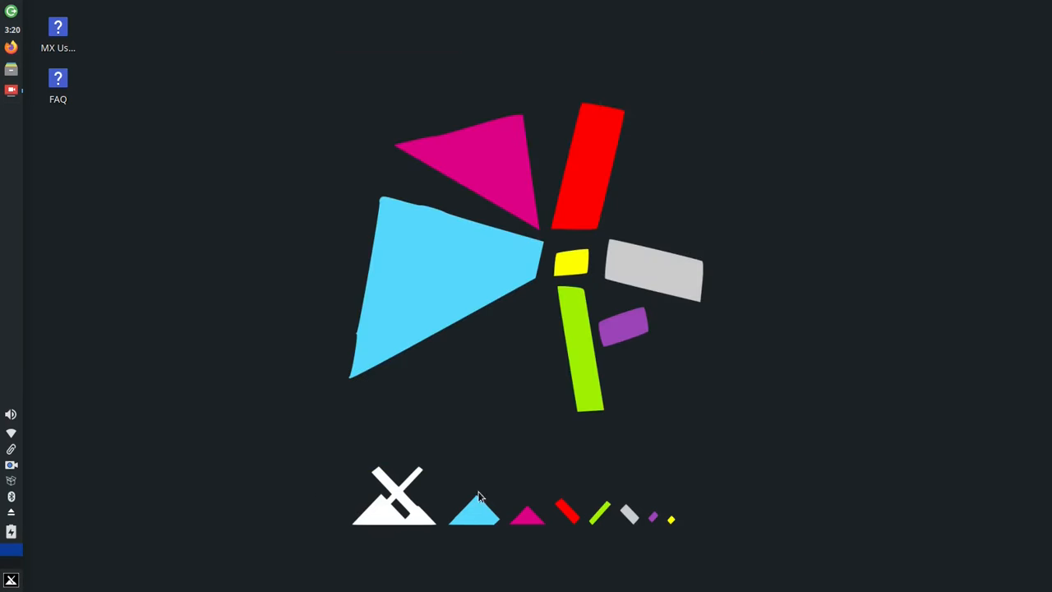
click(11, 579)
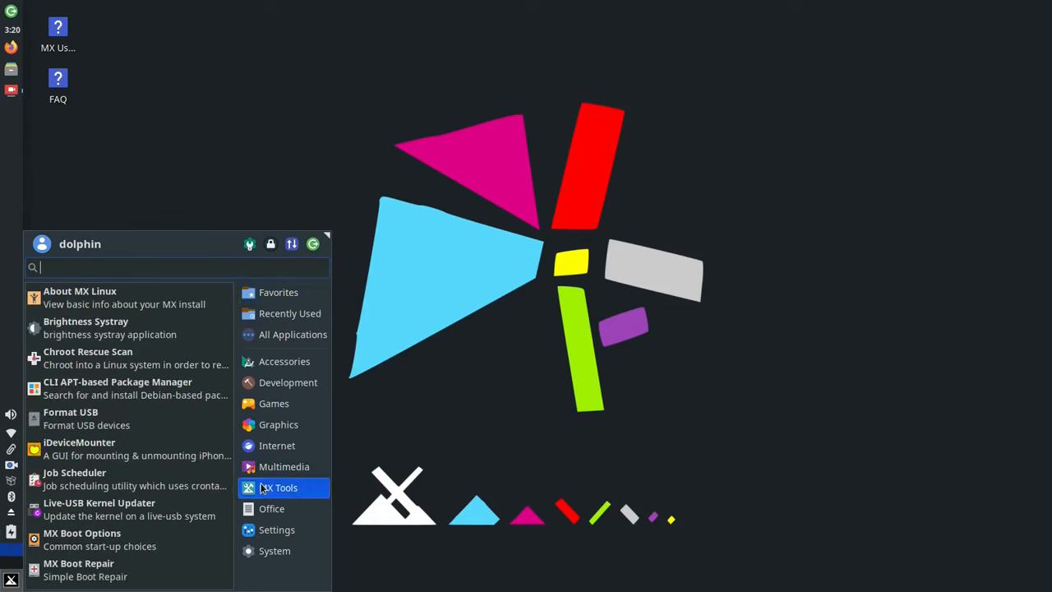
mouse_move(115, 298)
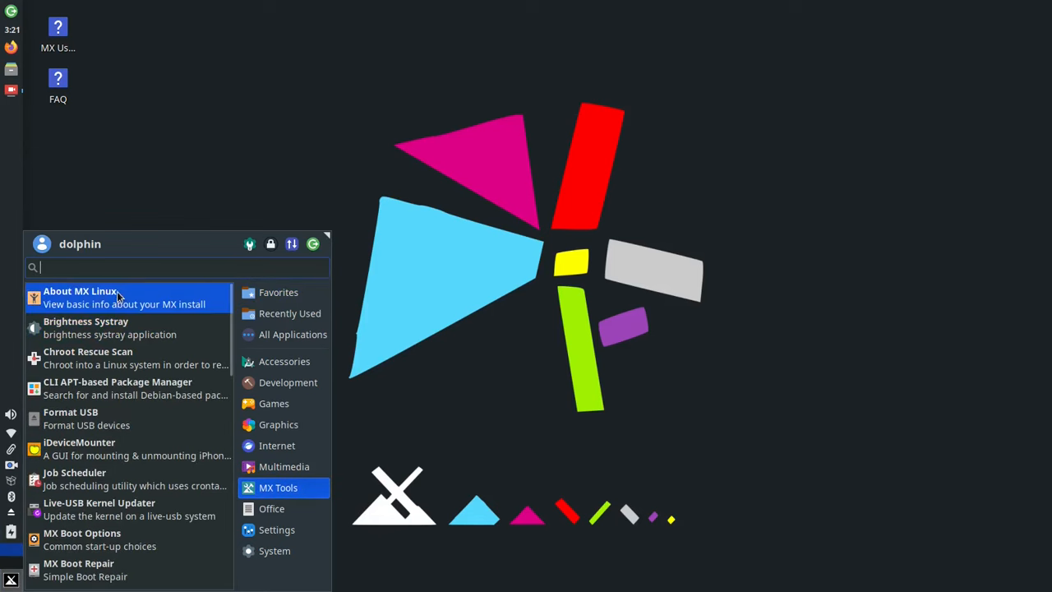
click(80, 296)
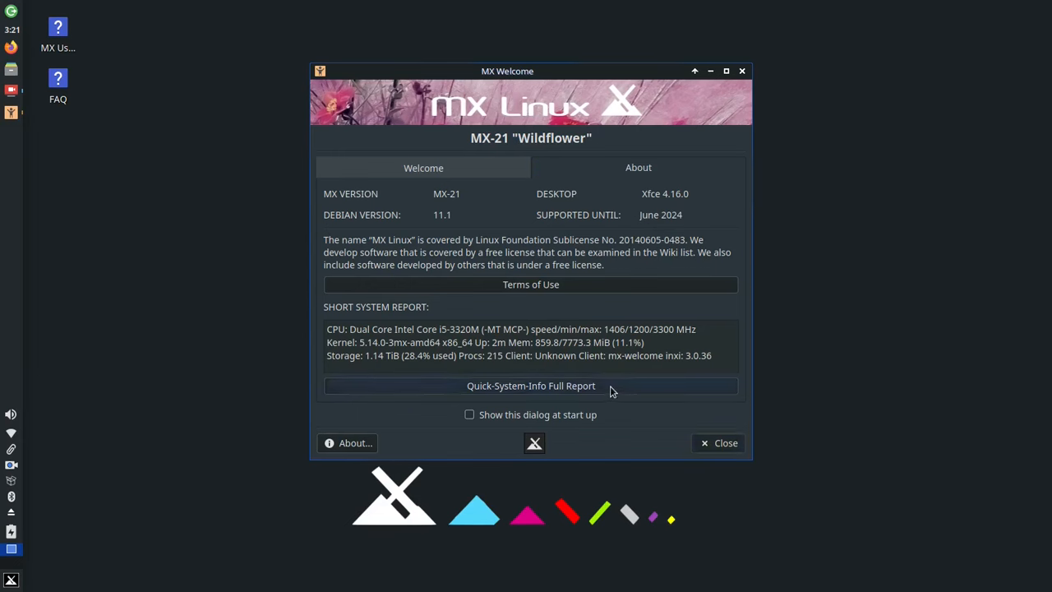
click(531, 385)
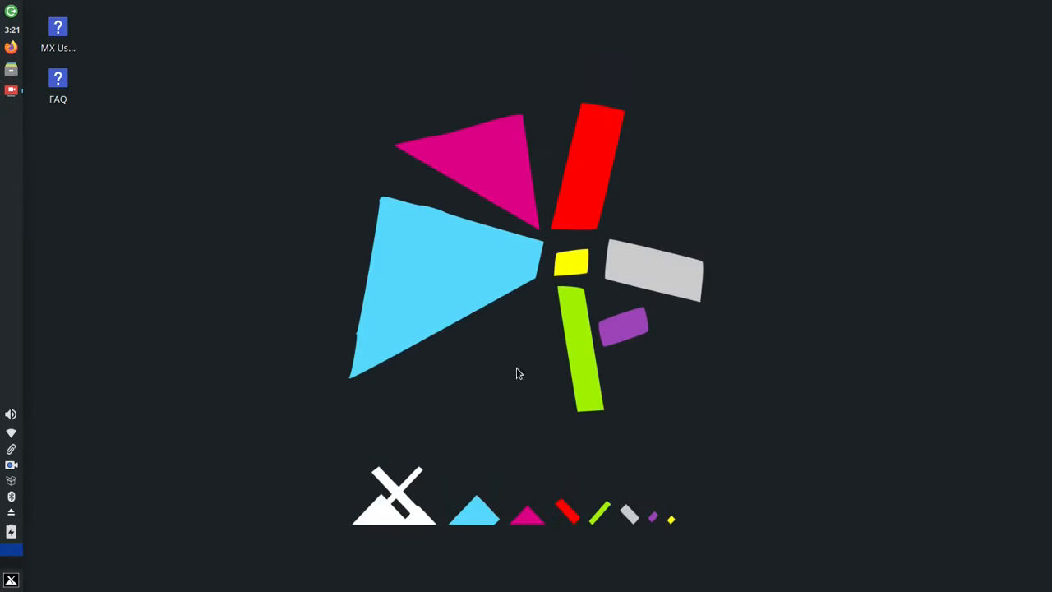
Launch MX Tweak via a 'tweak' menu search and lay the panel horizontally at the bottom.
click(10, 579)
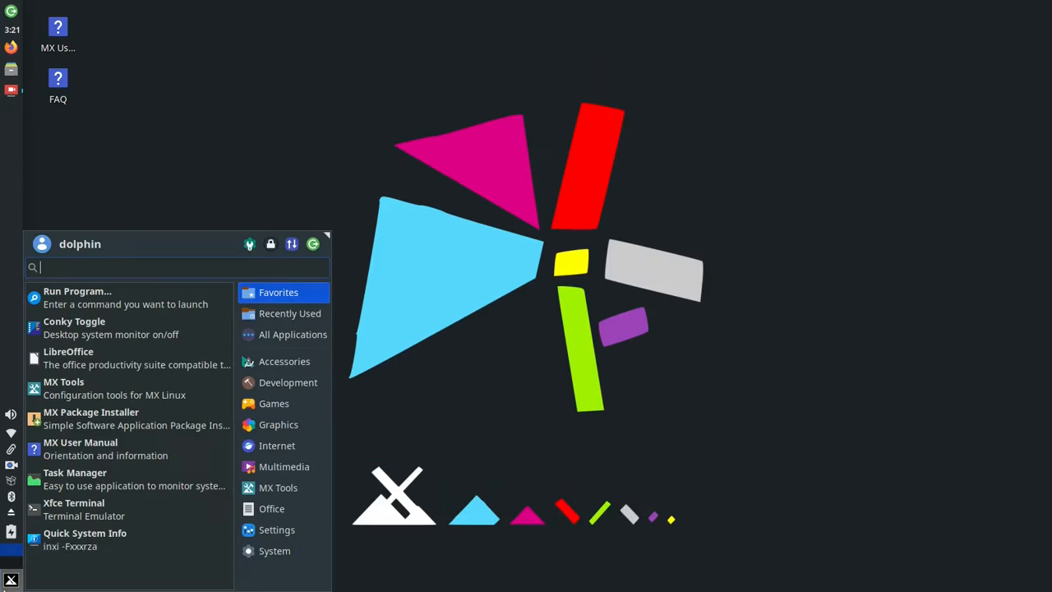
text(tweak)
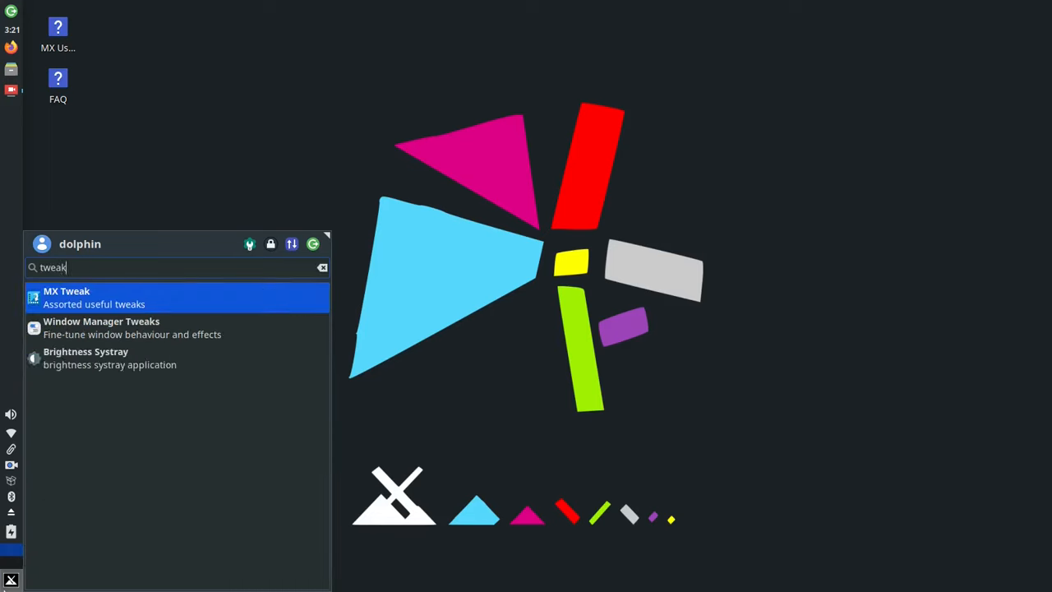
click(65, 297)
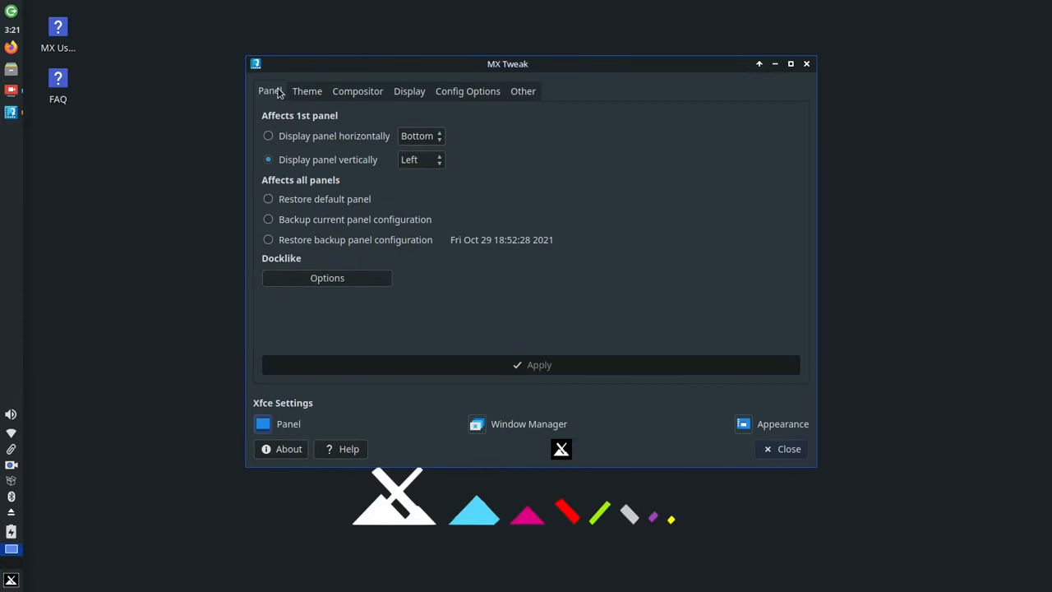
mouse_move(421, 160)
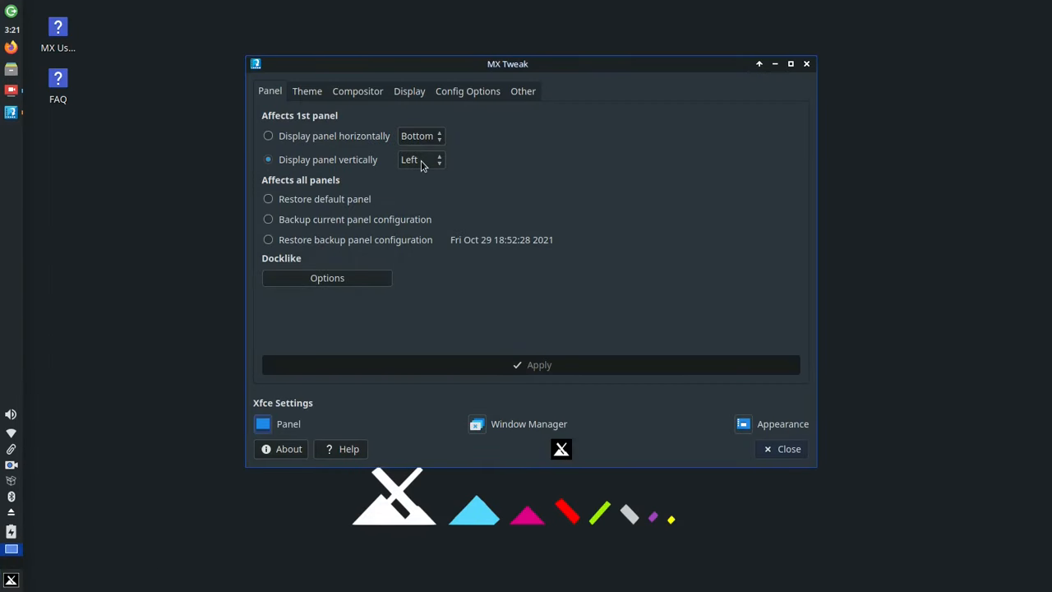
click(268, 135)
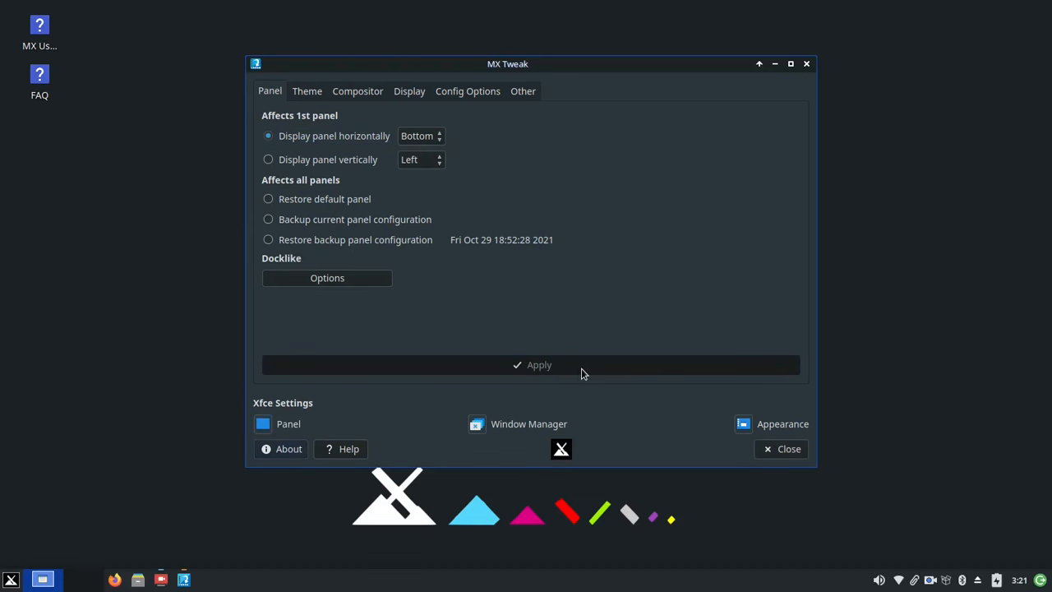
mouse_move(541, 219)
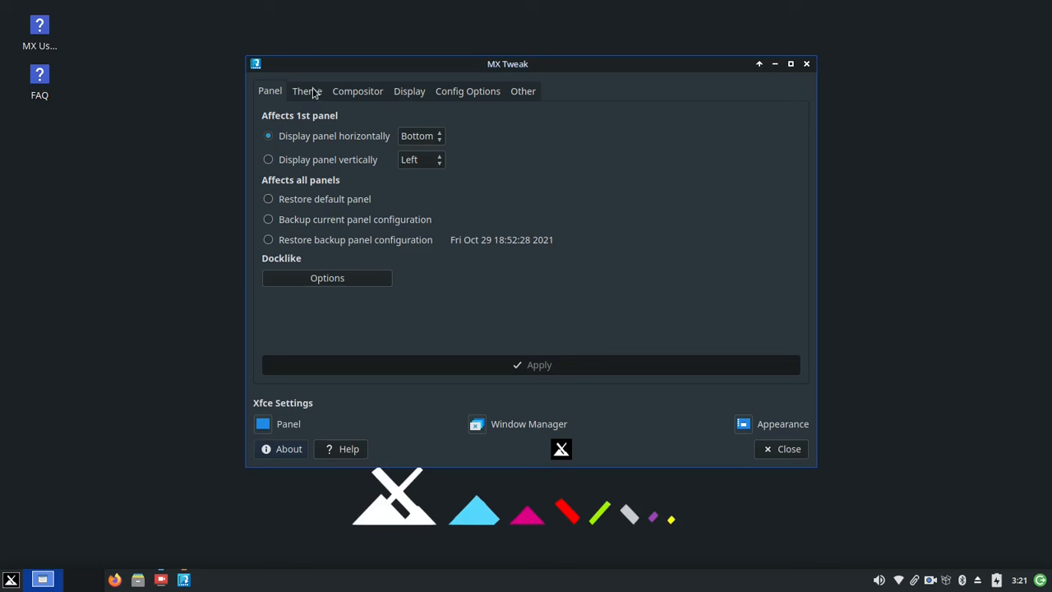
Apply the MX Light theme set from MX Tweak's Theme tab.
click(307, 91)
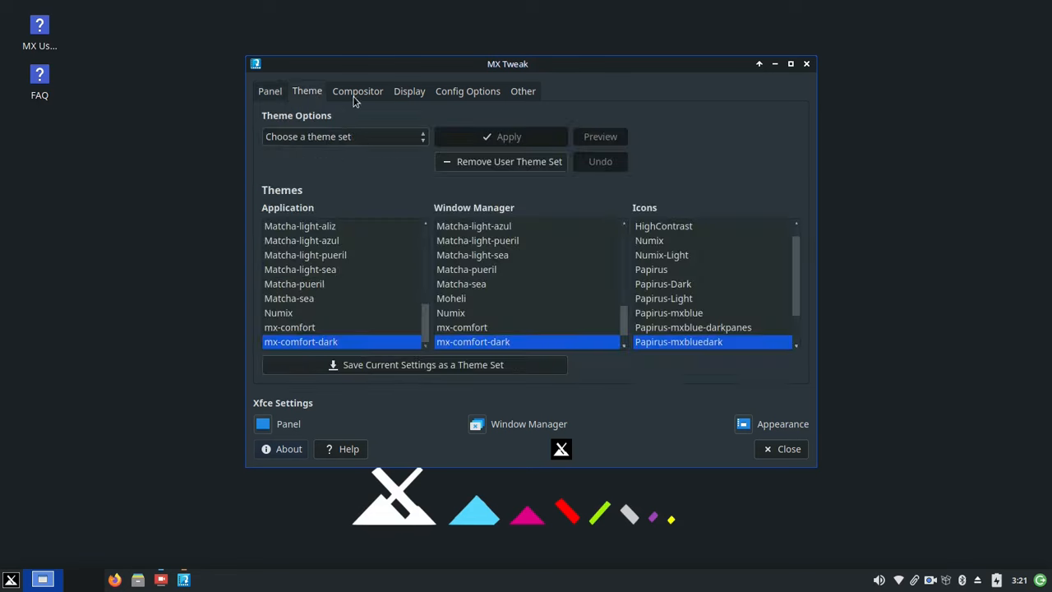
click(290, 327)
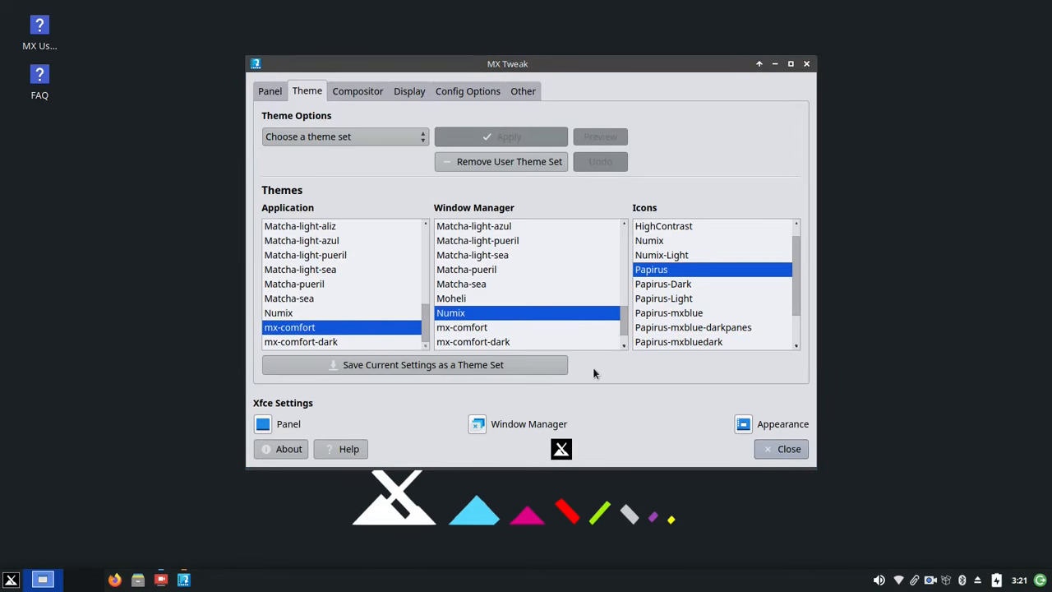
click(344, 136)
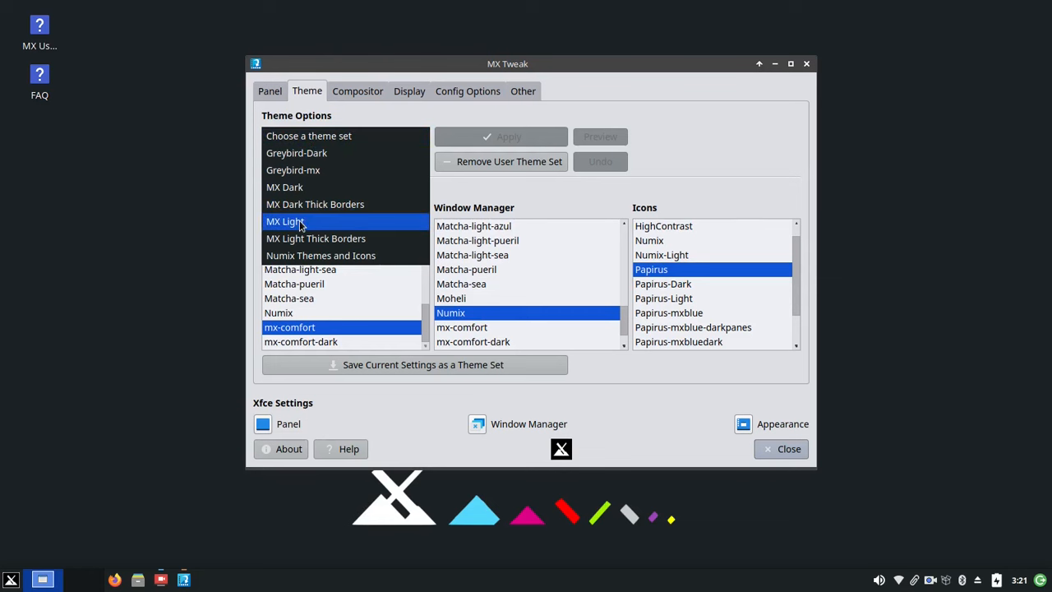
click(285, 221)
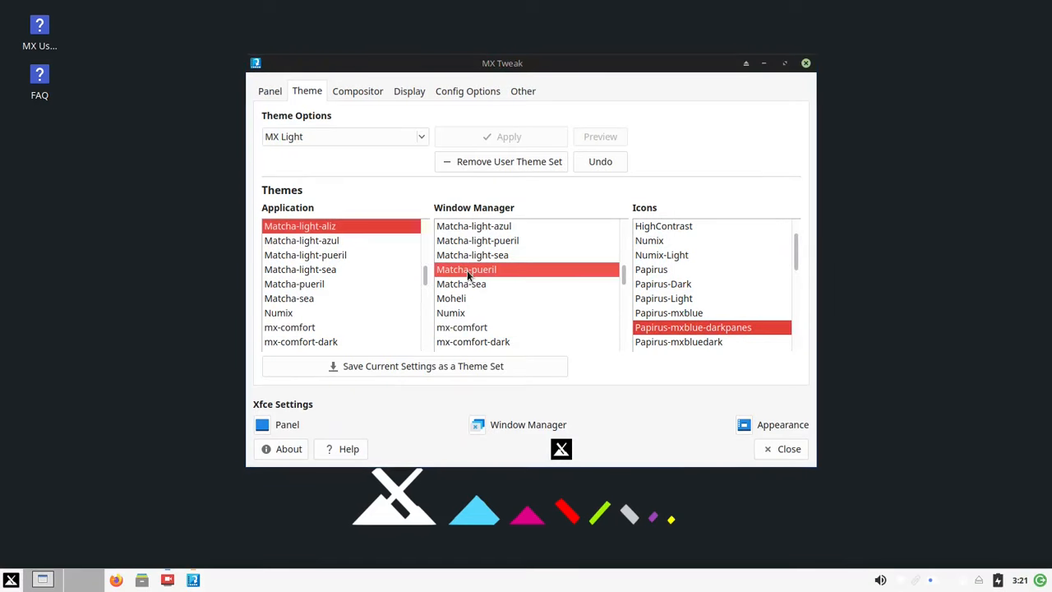
Choose Papirus-Dark icons and save the current settings as theme set 'mythemes'.
click(664, 283)
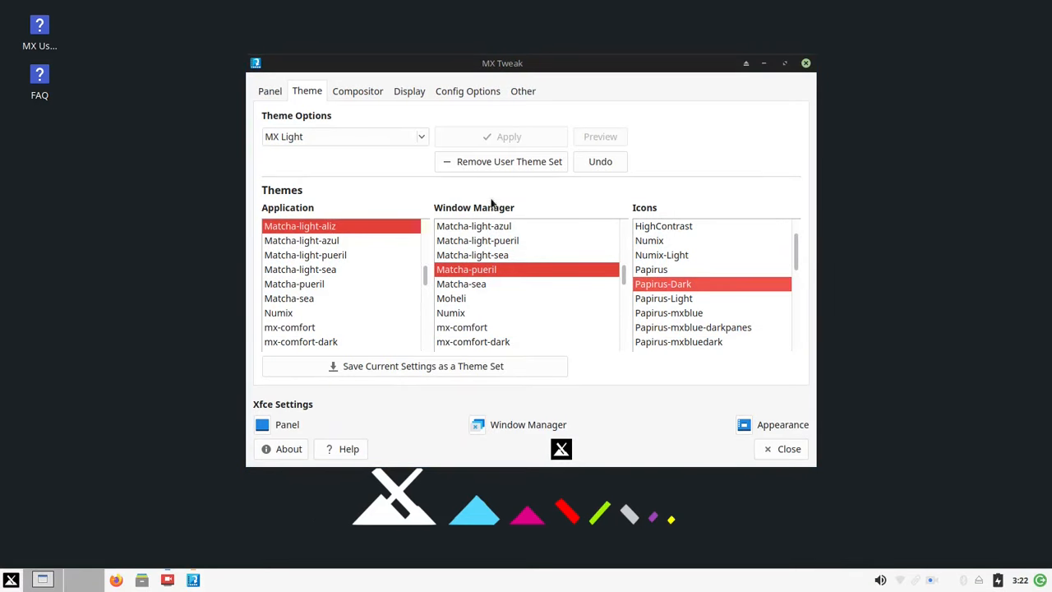
click(423, 366)
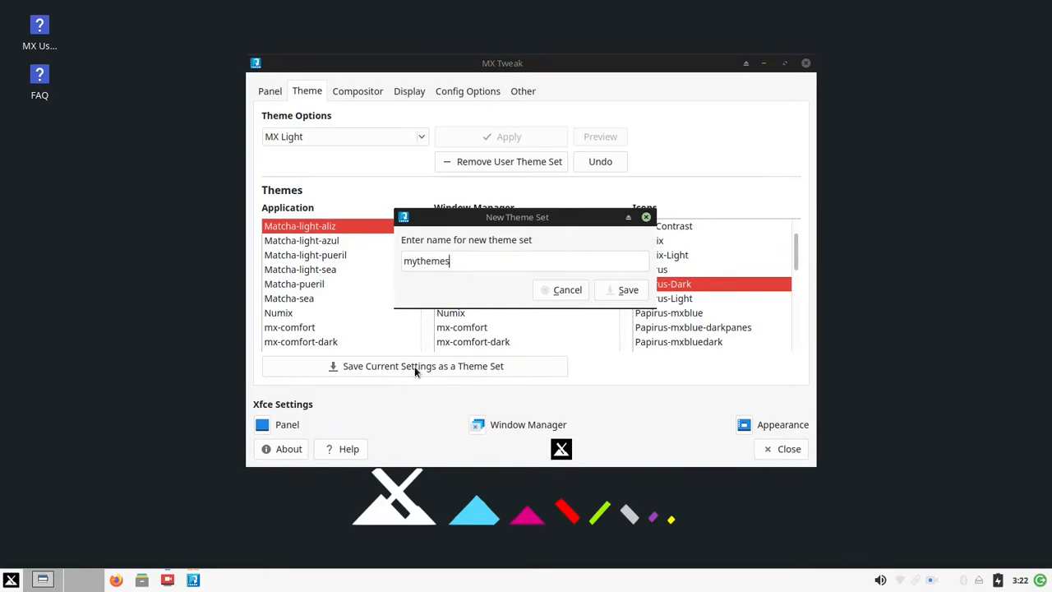
click(627, 289)
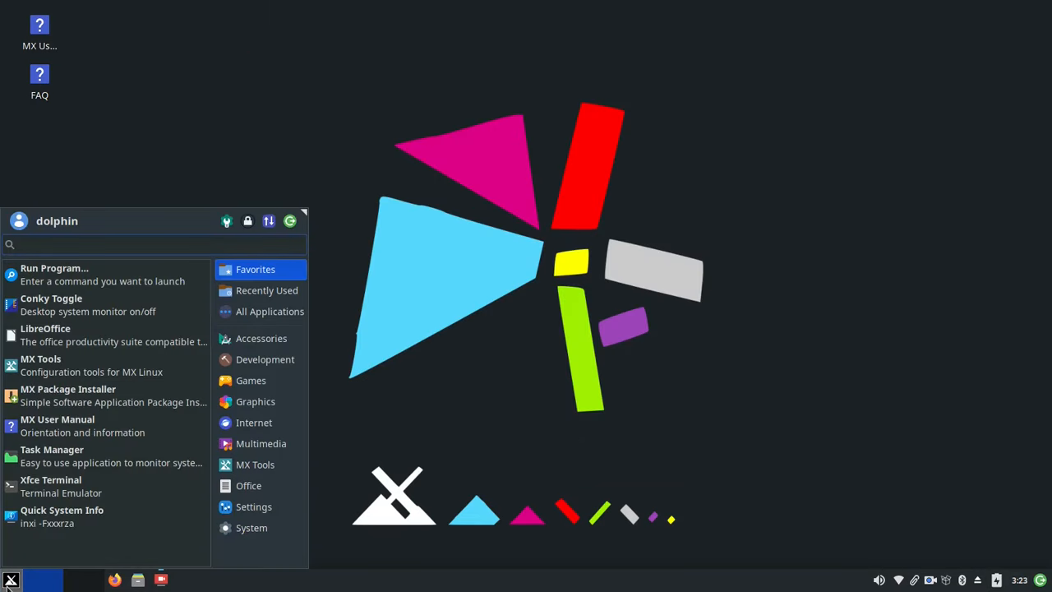
Show the MX Tools category, search 'mxtool' and scroll to reach User Manager.
click(255, 465)
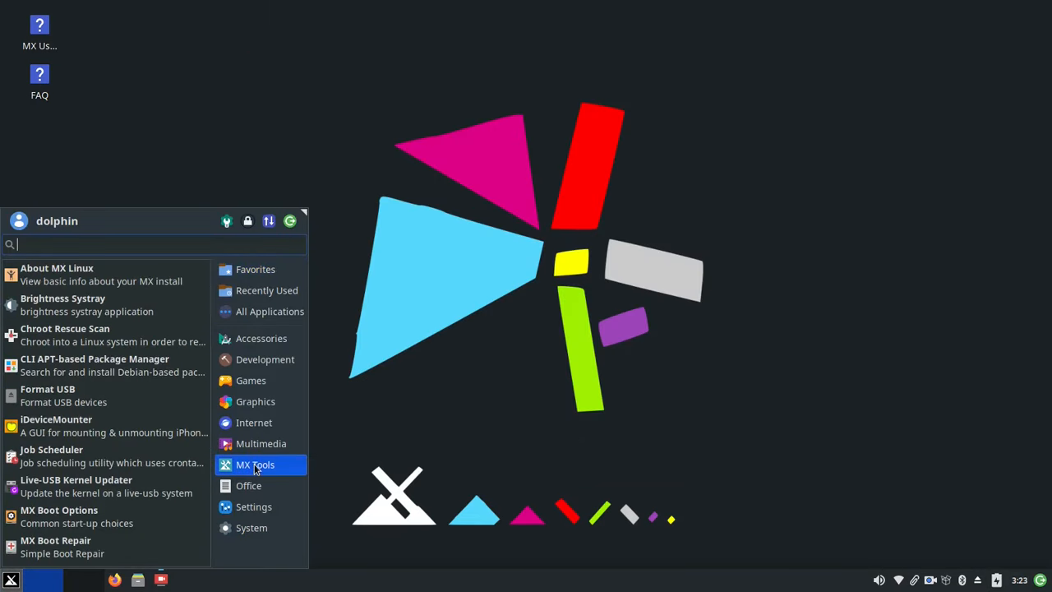
text(mxtool)
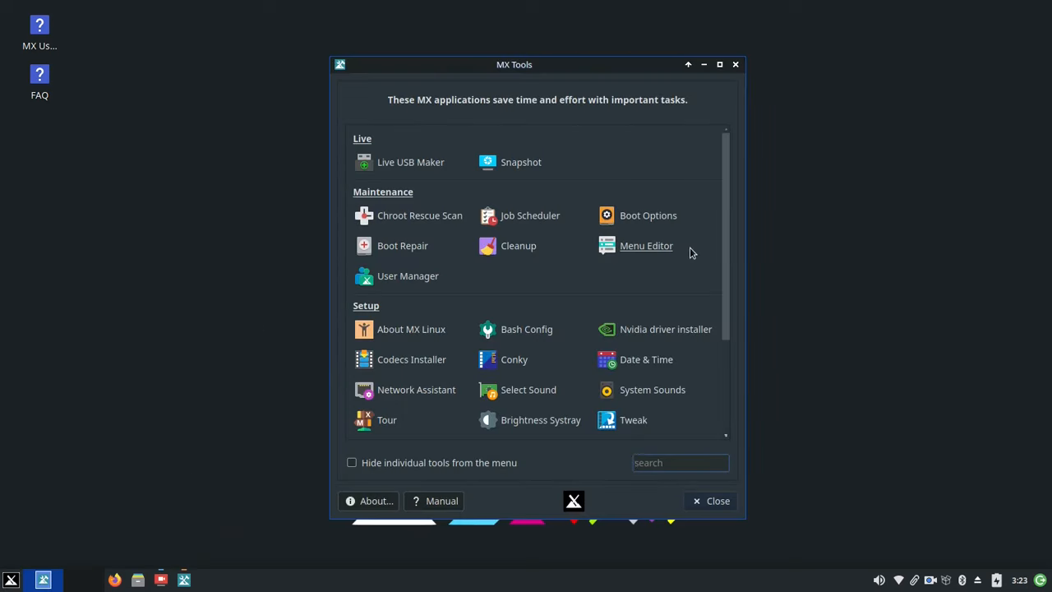
scroll(down, 3)
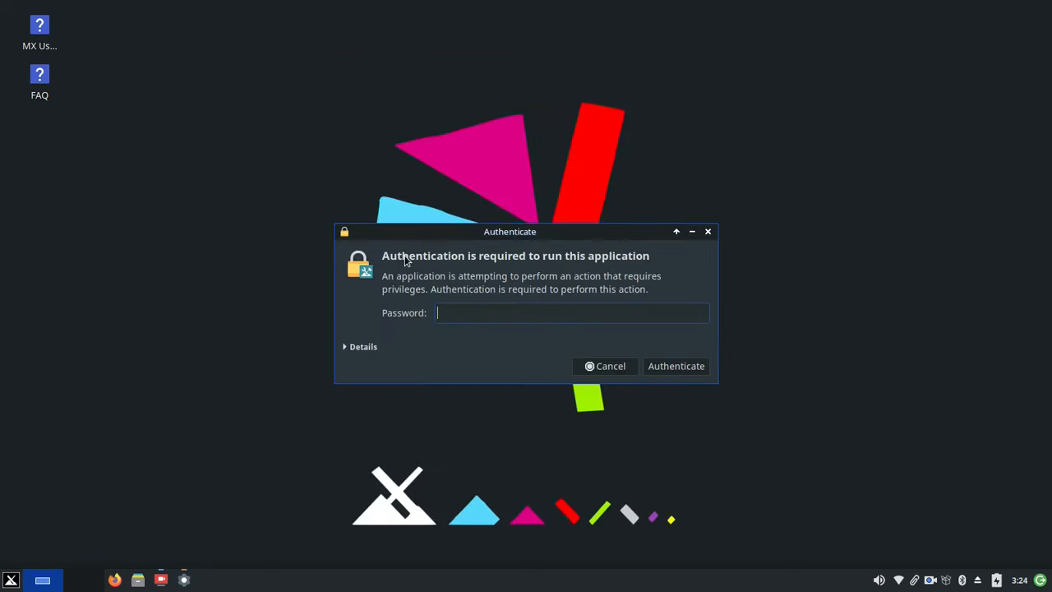
Authenticate, add a new user account, confirm it, and view its Group Membership tab.
click(675, 365)
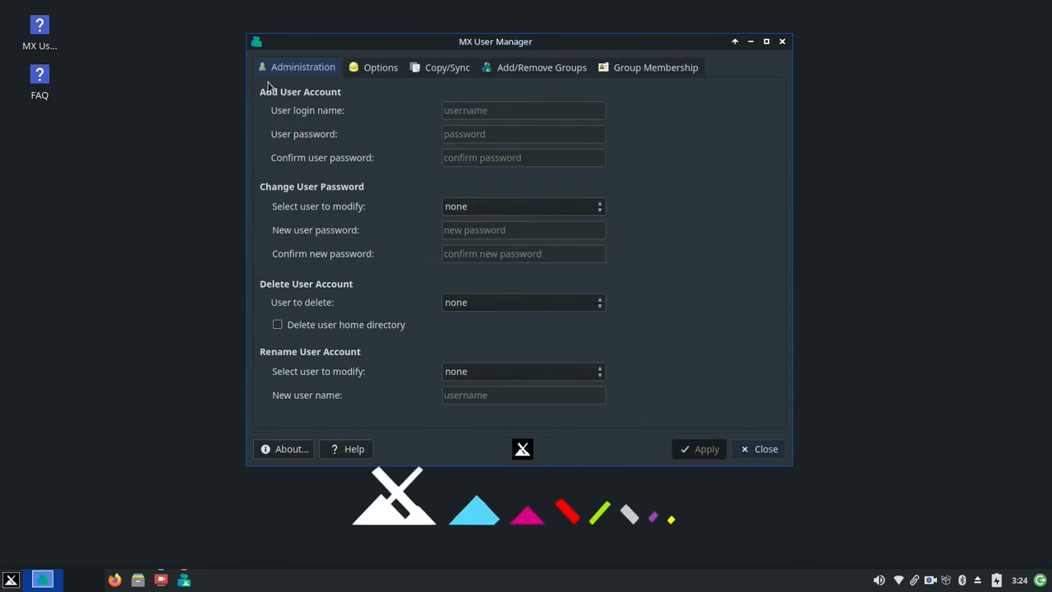
text(••••)
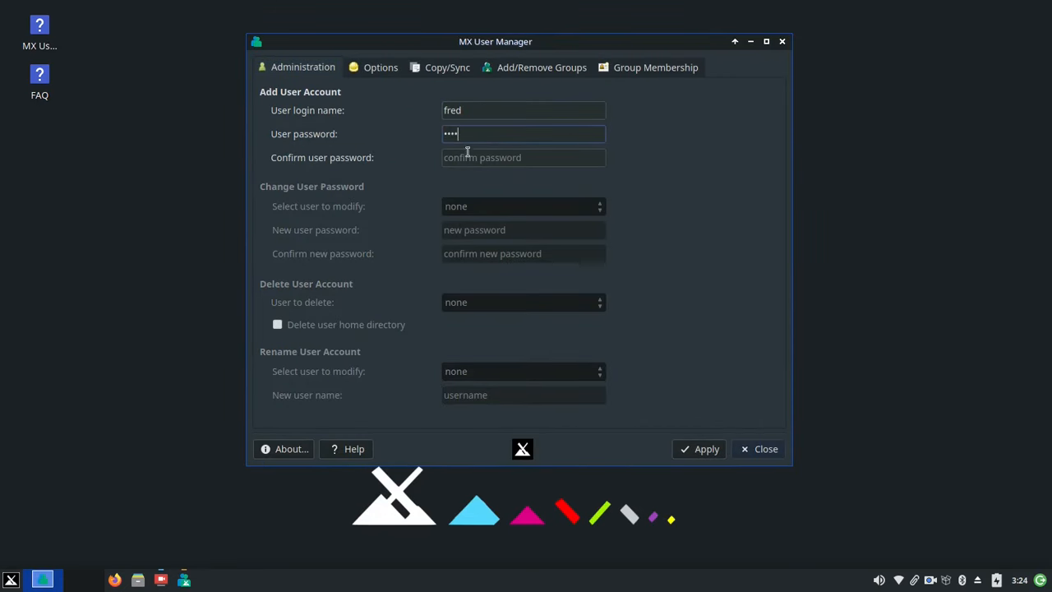
click(706, 449)
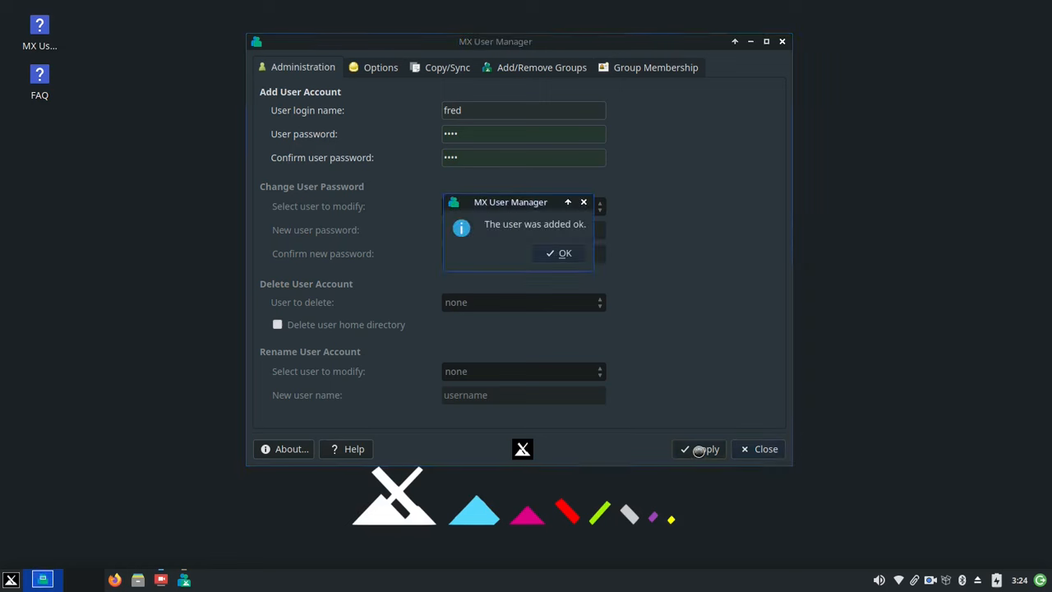
click(558, 253)
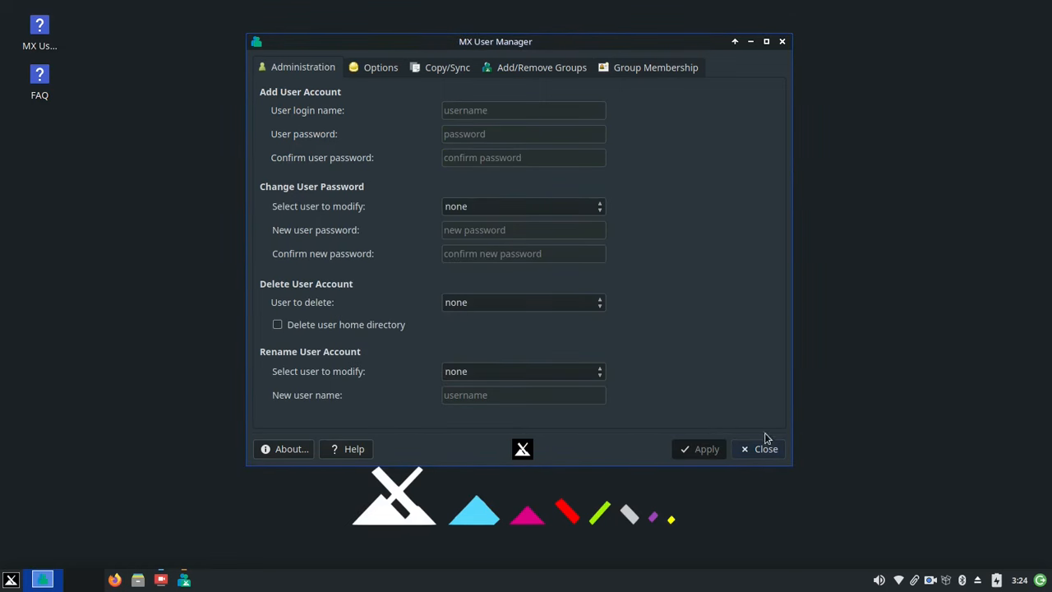
click(655, 67)
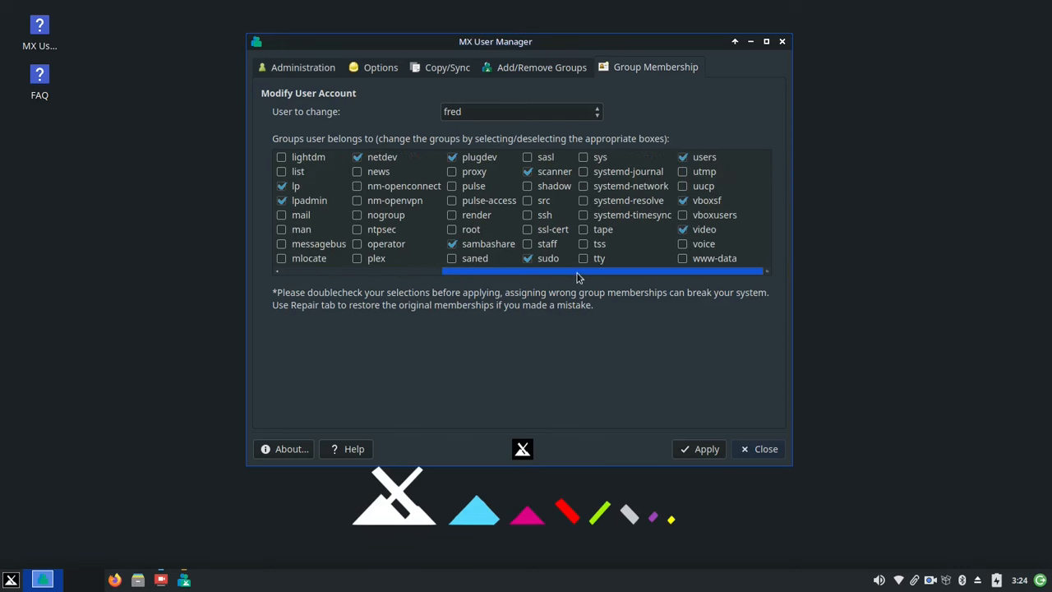
click(706, 449)
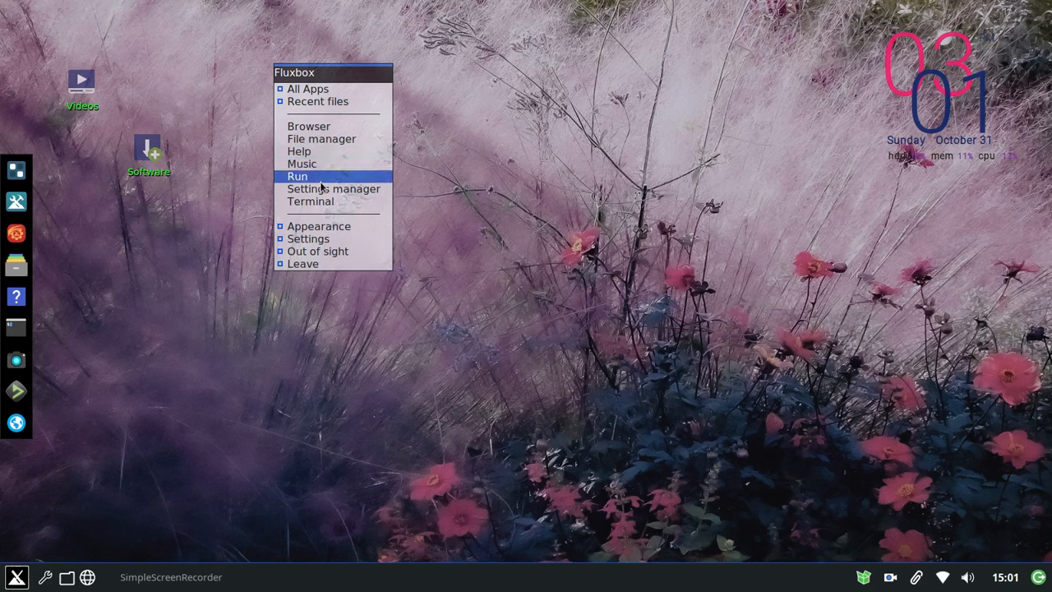
Open the Fluxbox desktop menu, launch the Settings manager, and scroll through its tools.
click(301, 163)
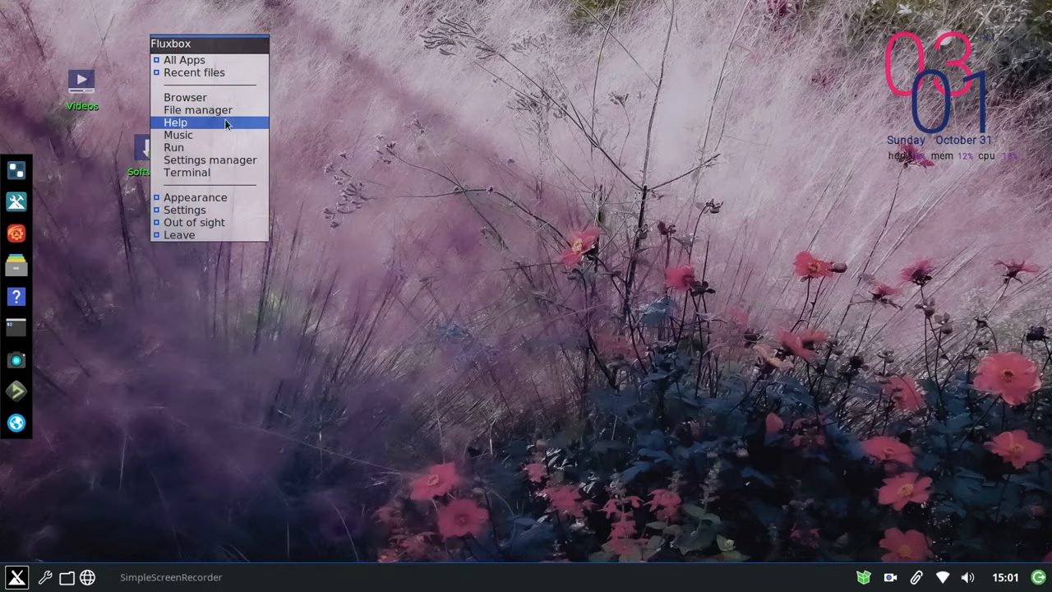
click(210, 160)
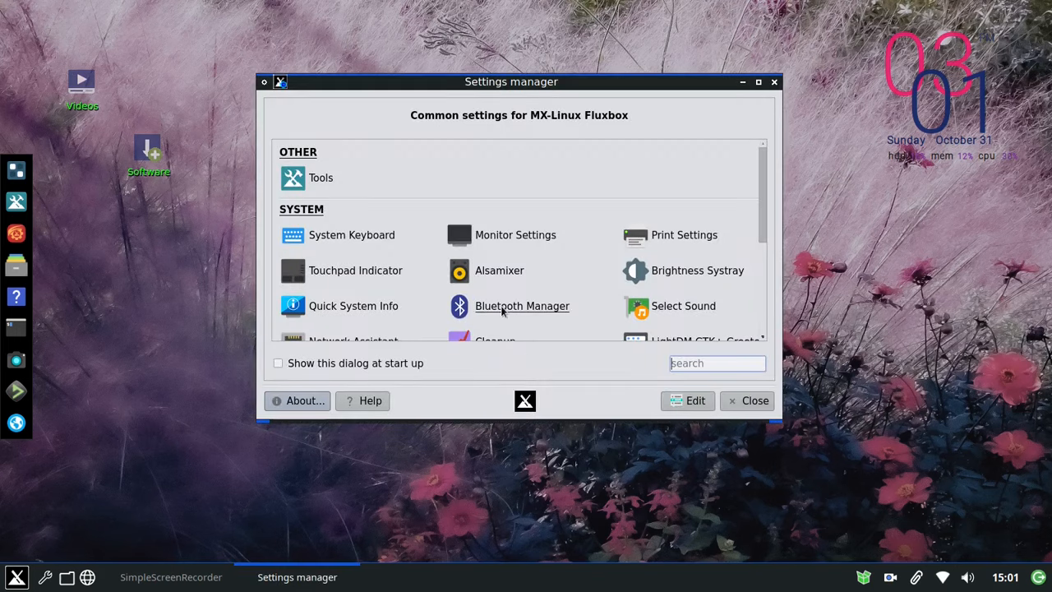
scroll(down, 3)
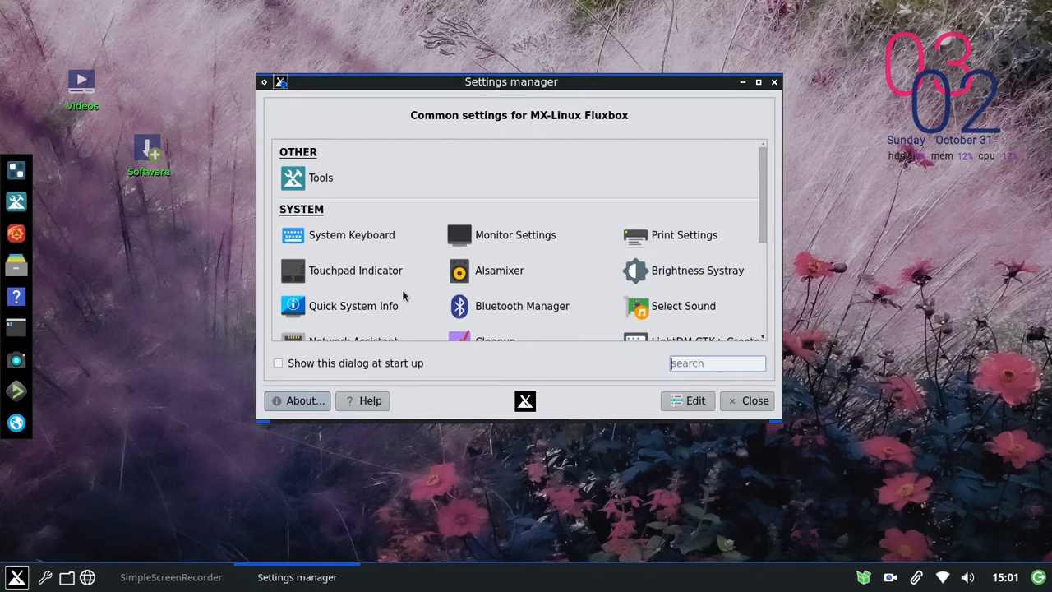
scroll(down, 3)
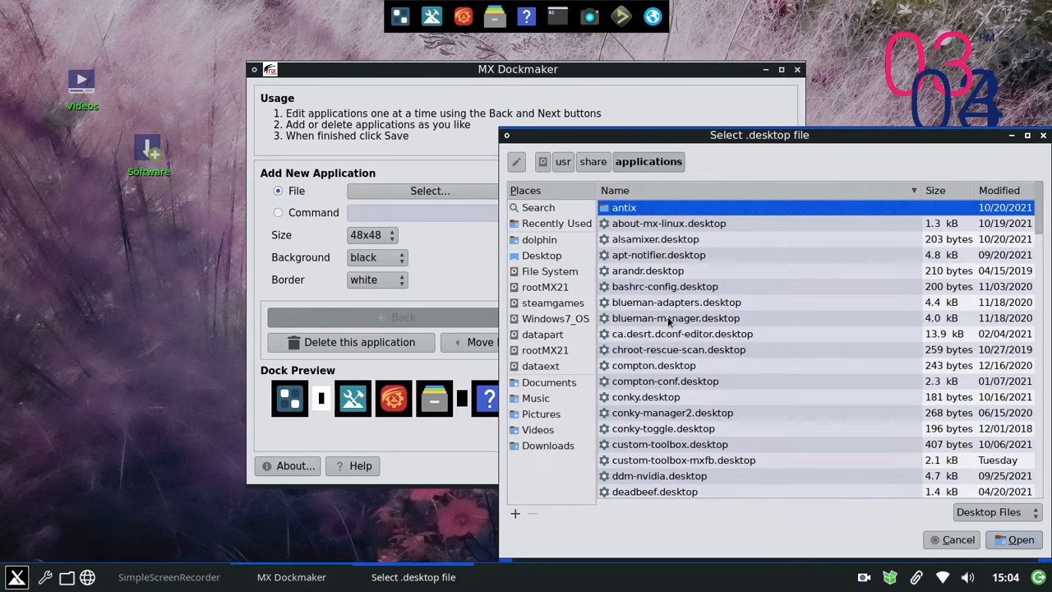
scroll(down, 3)
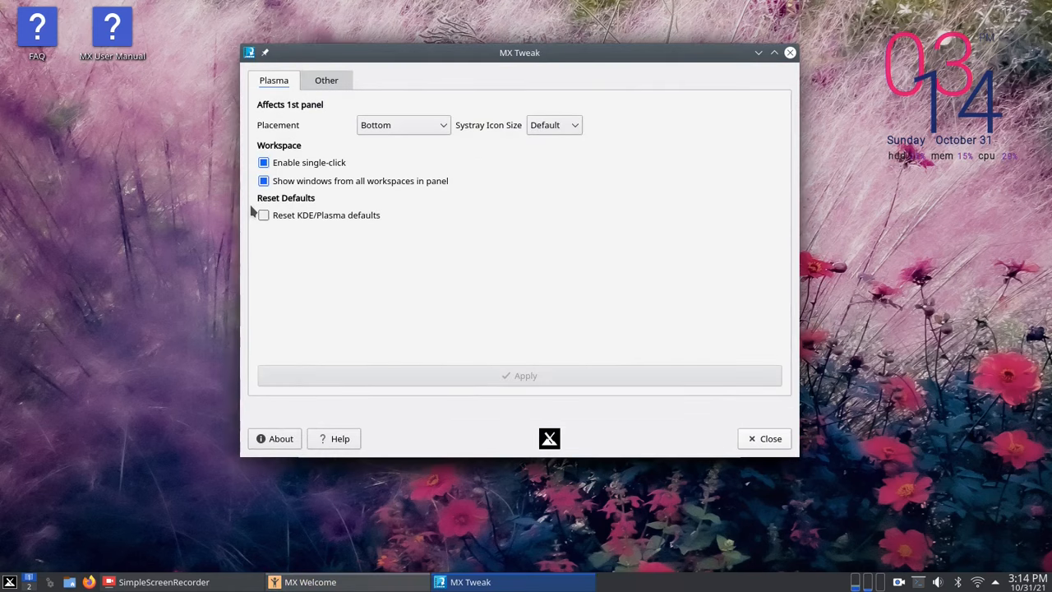
Hide other workspaces' windows, move the Plasma panel to the top, close Tweak, open MX Tools.
click(554, 125)
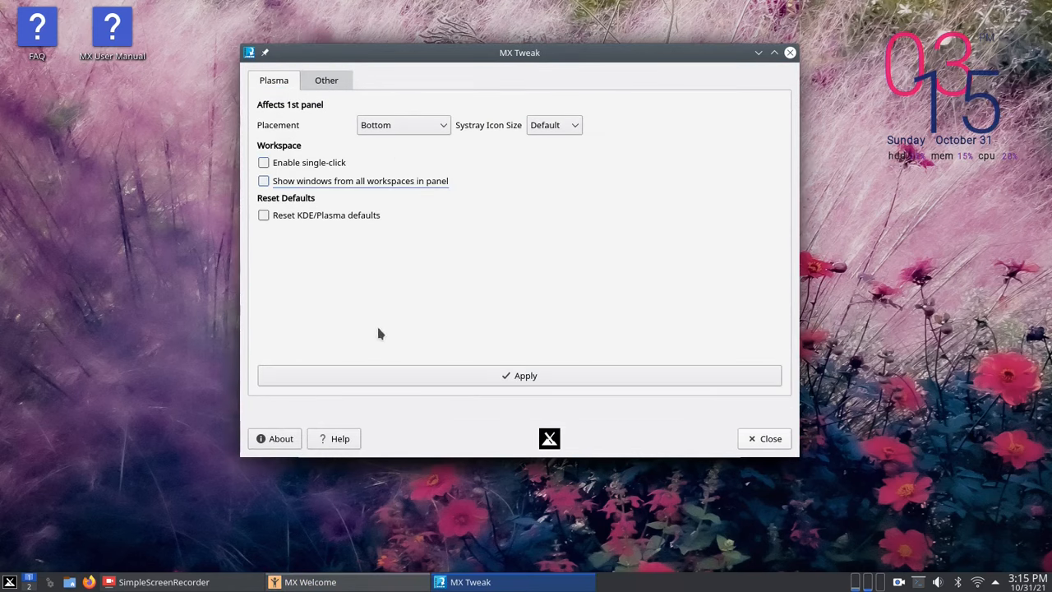
click(402, 125)
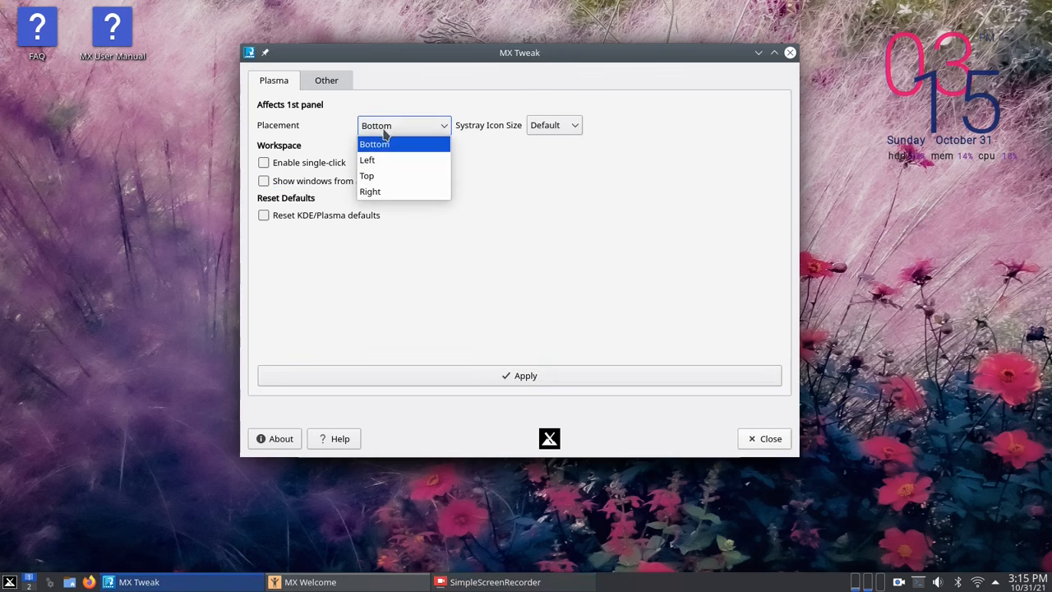
click(367, 176)
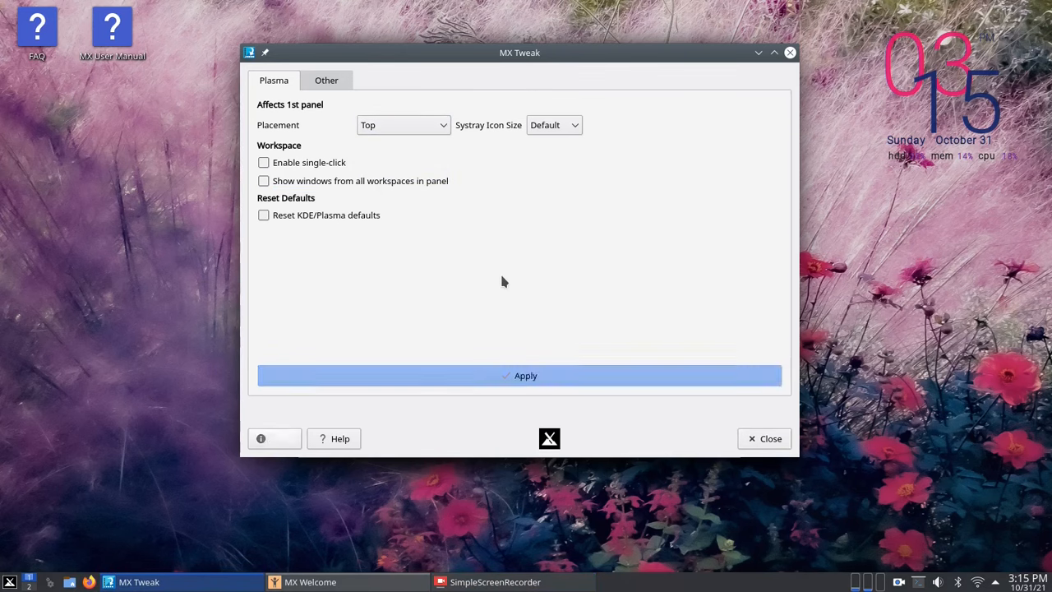
click(520, 376)
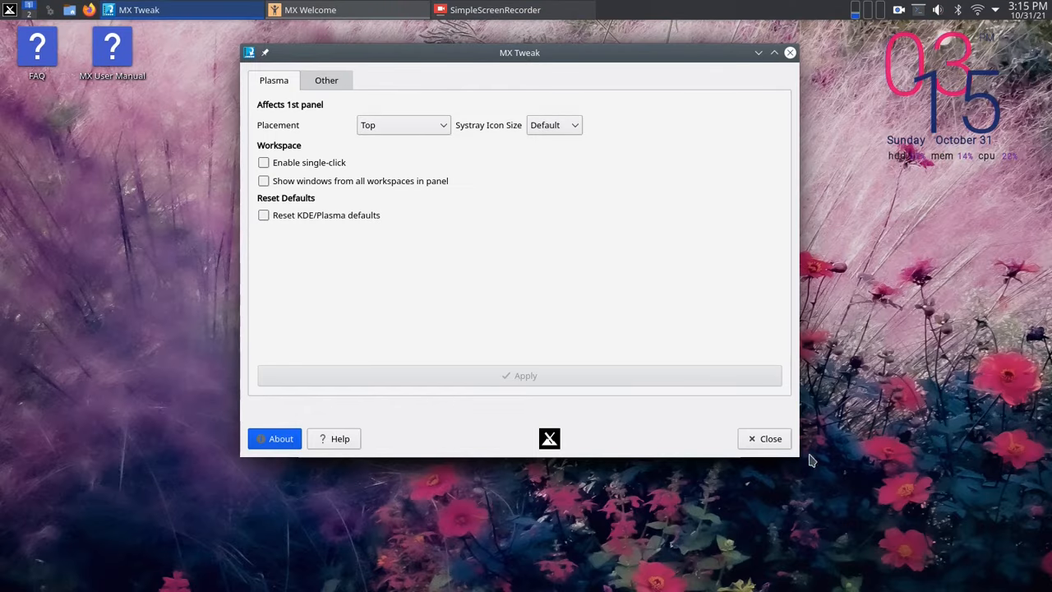
click(764, 438)
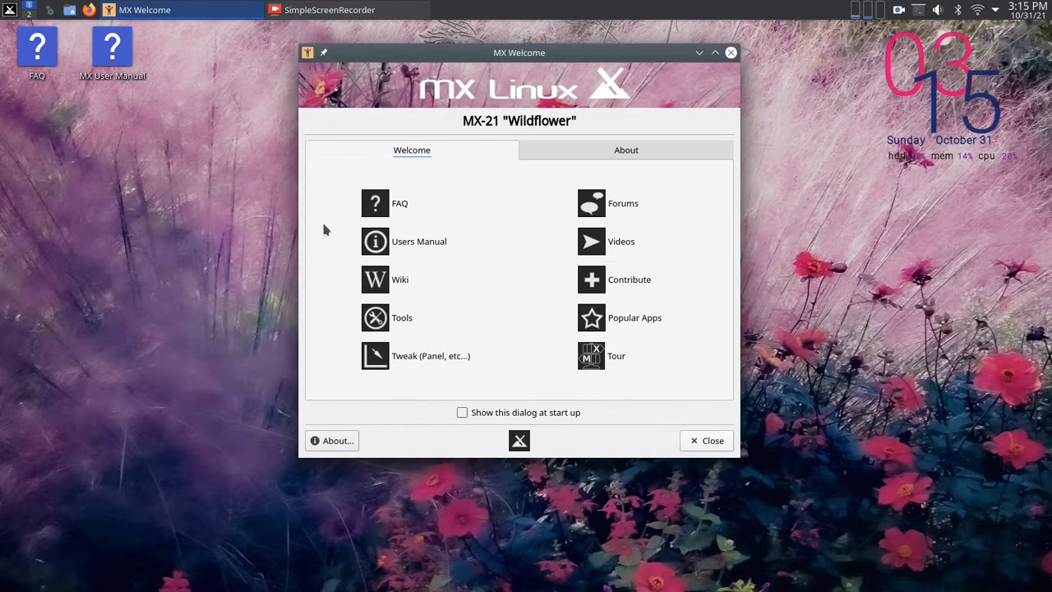
click(591, 355)
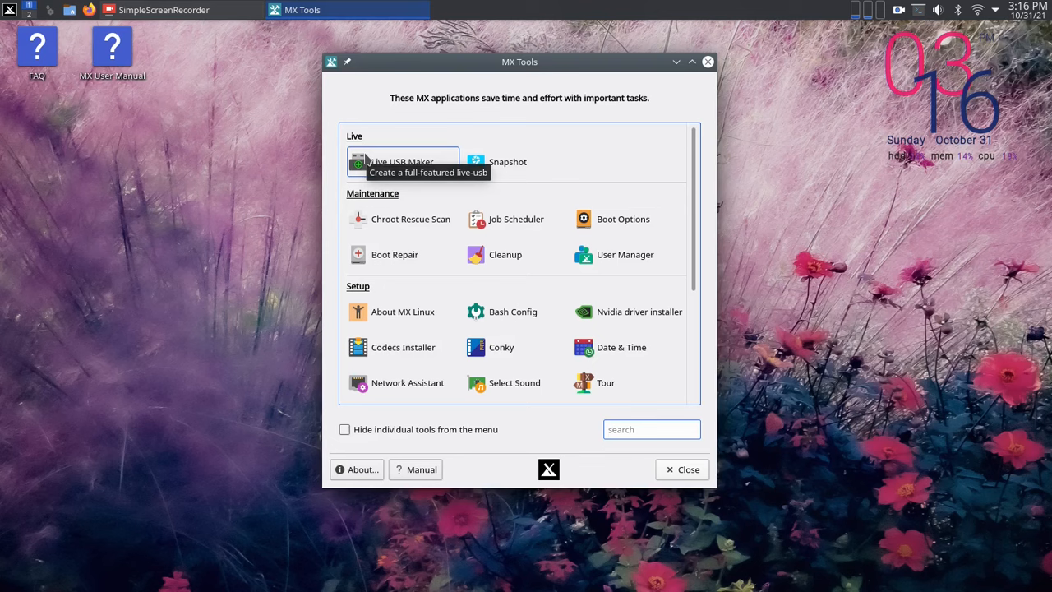
Close MX Tools, run 'inxi -F' in the drop-down terminal, and browse menu categories.
click(516, 219)
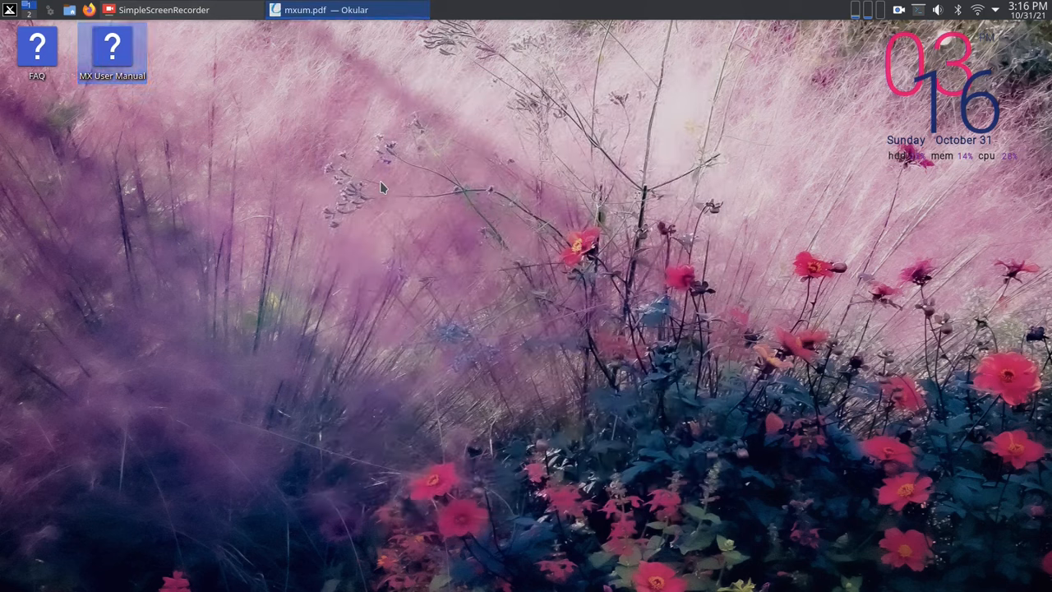
click(329, 10)
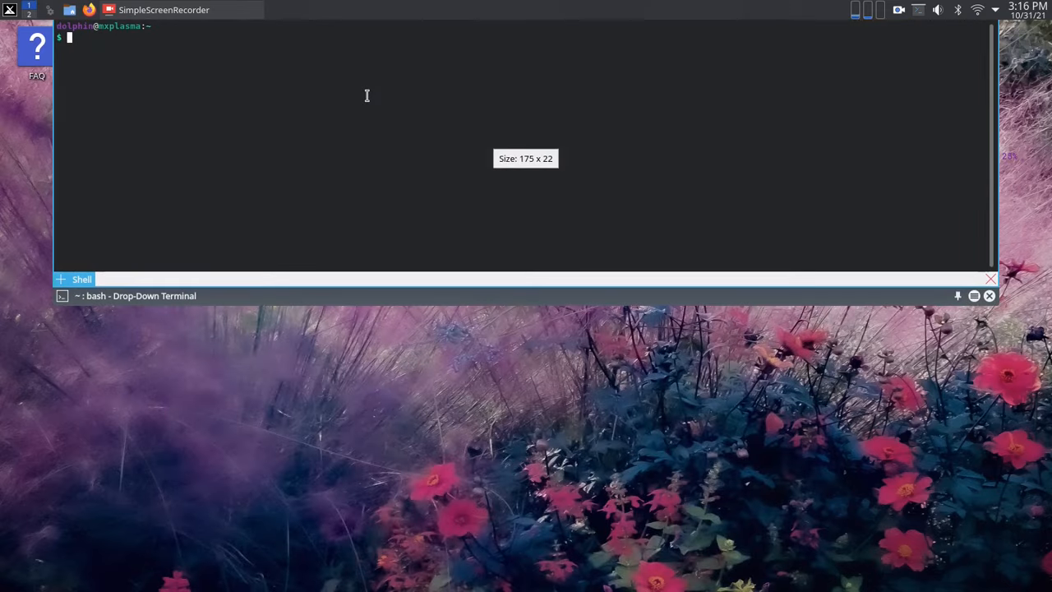
text(inxi -F)
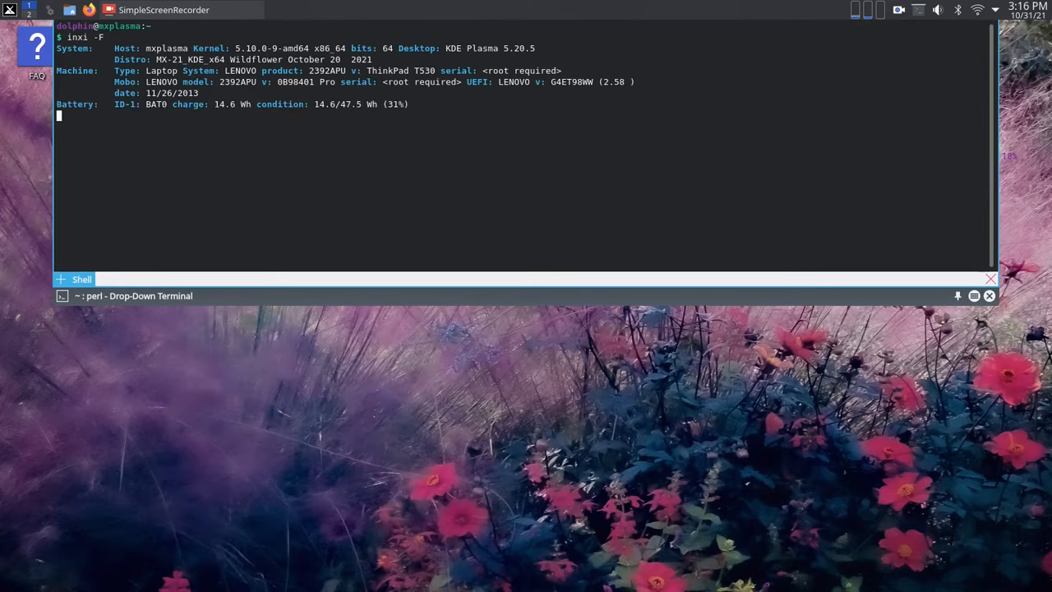
text(quick-ys)
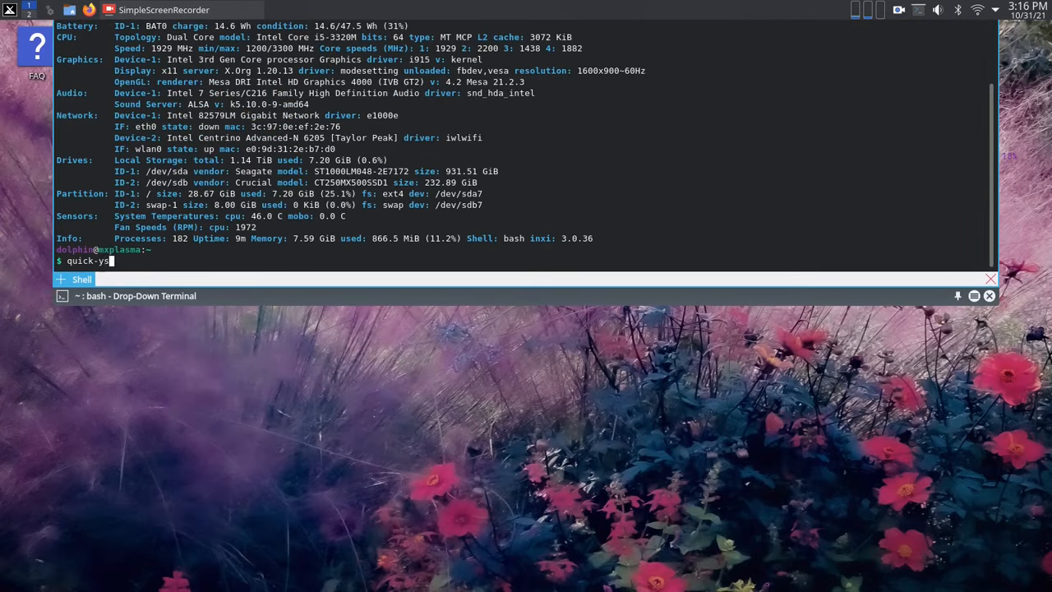
click(10, 9)
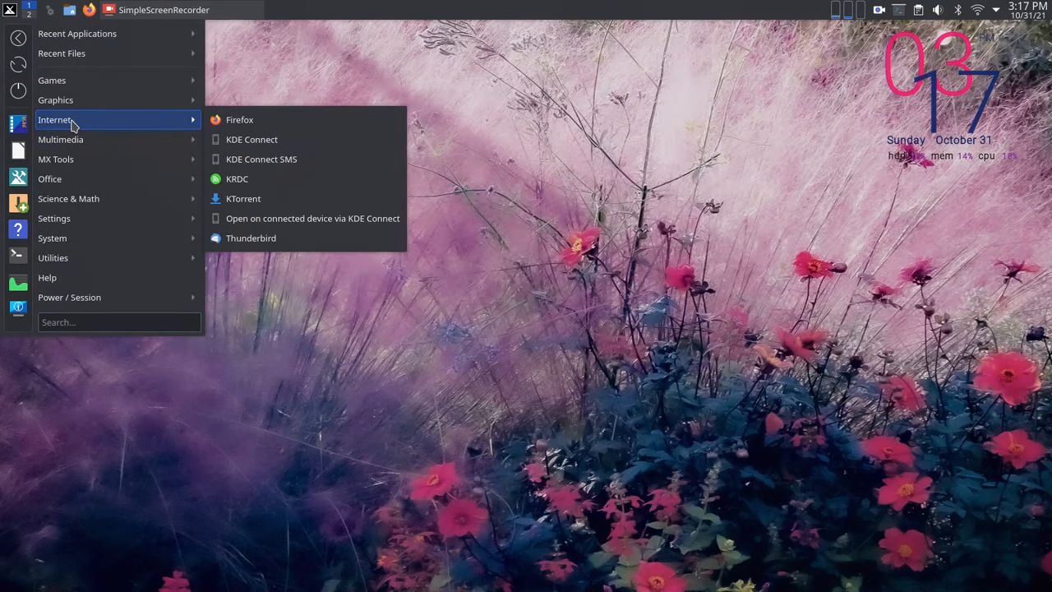
mouse_move(51, 80)
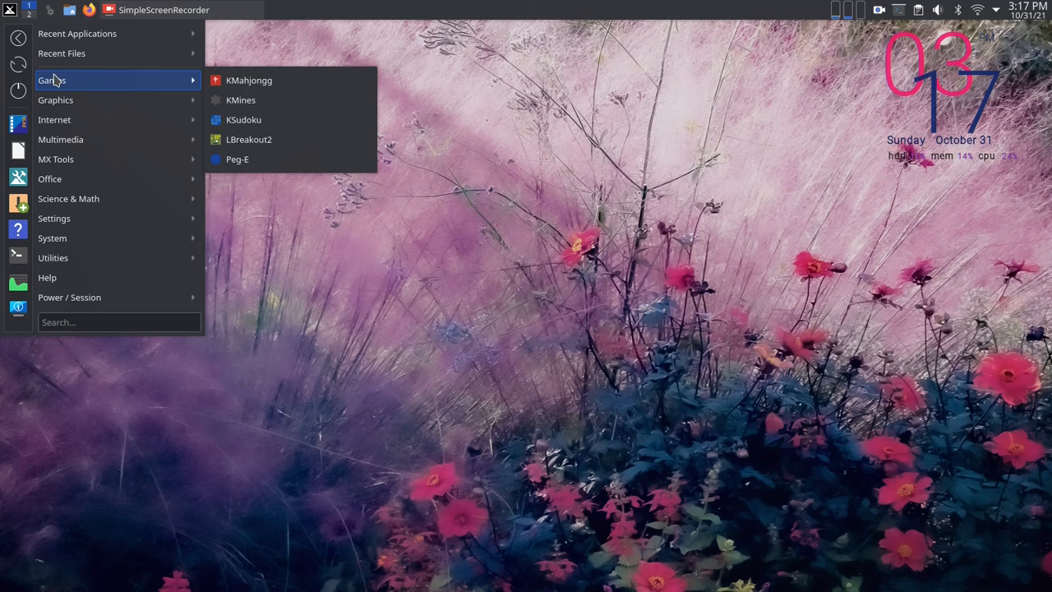
mouse_move(117, 277)
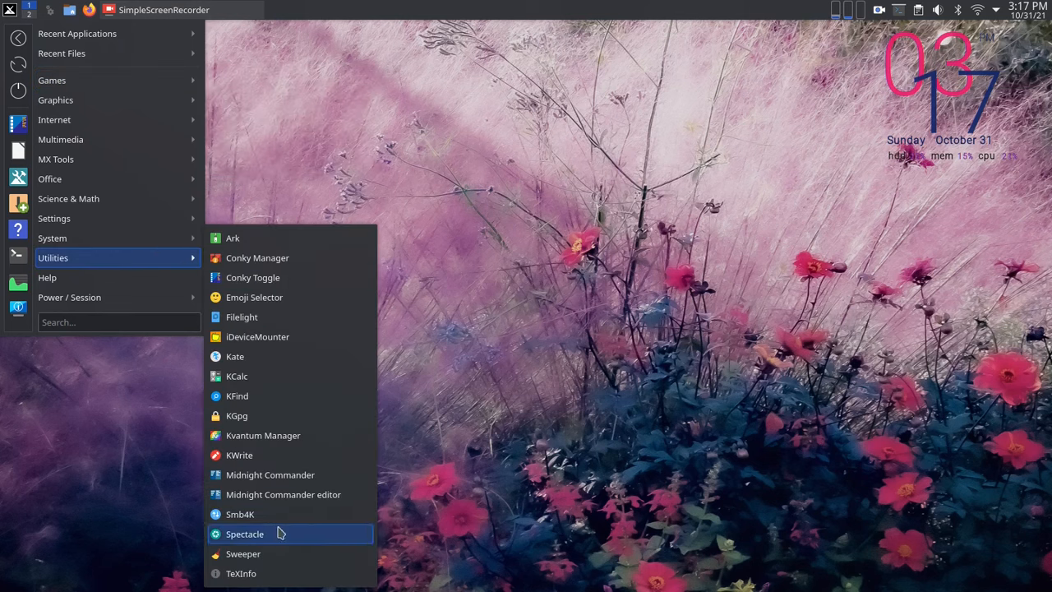
mouse_move(326, 277)
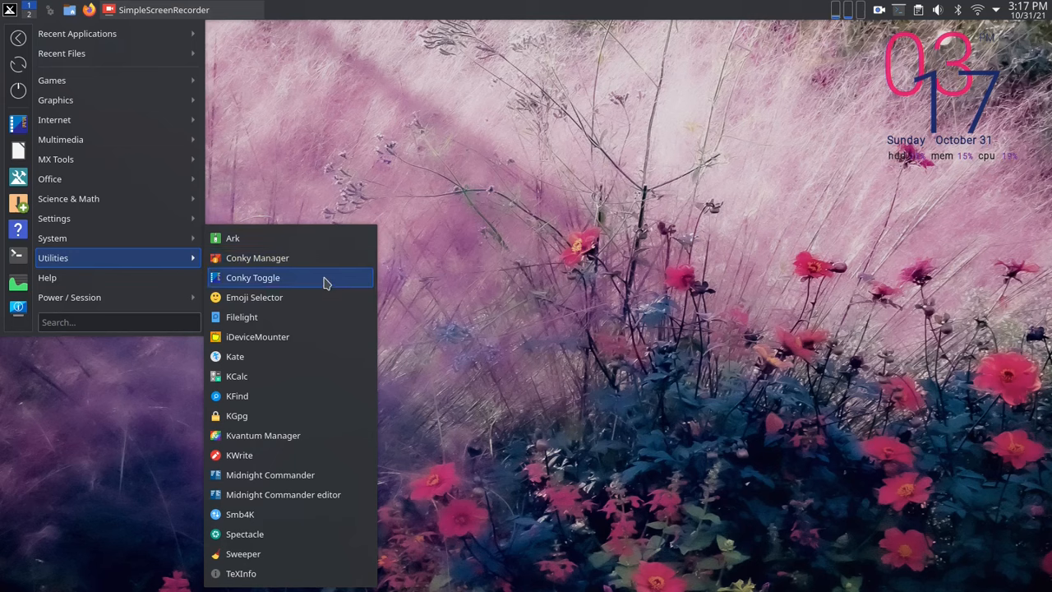
Apply the MX-Dark global theme in KDE System Settings, then close the window.
click(253, 277)
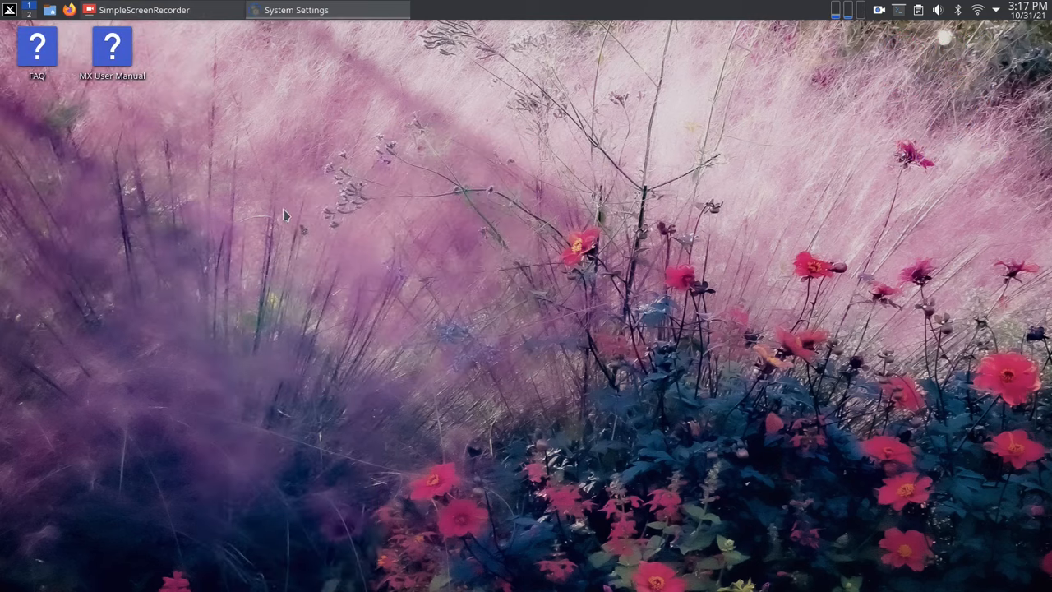
click(327, 9)
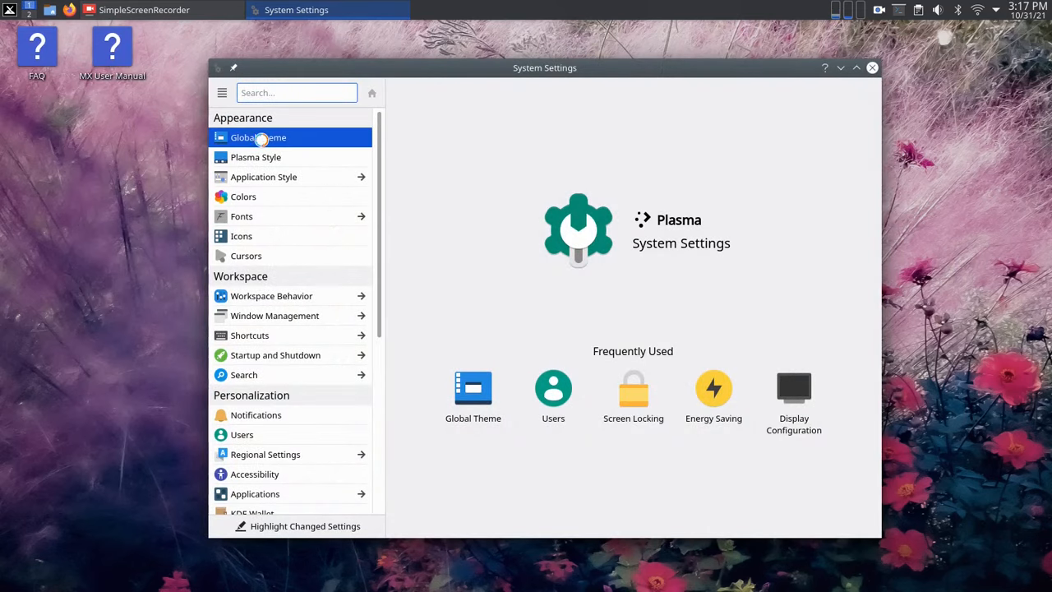
mouse_move(258, 167)
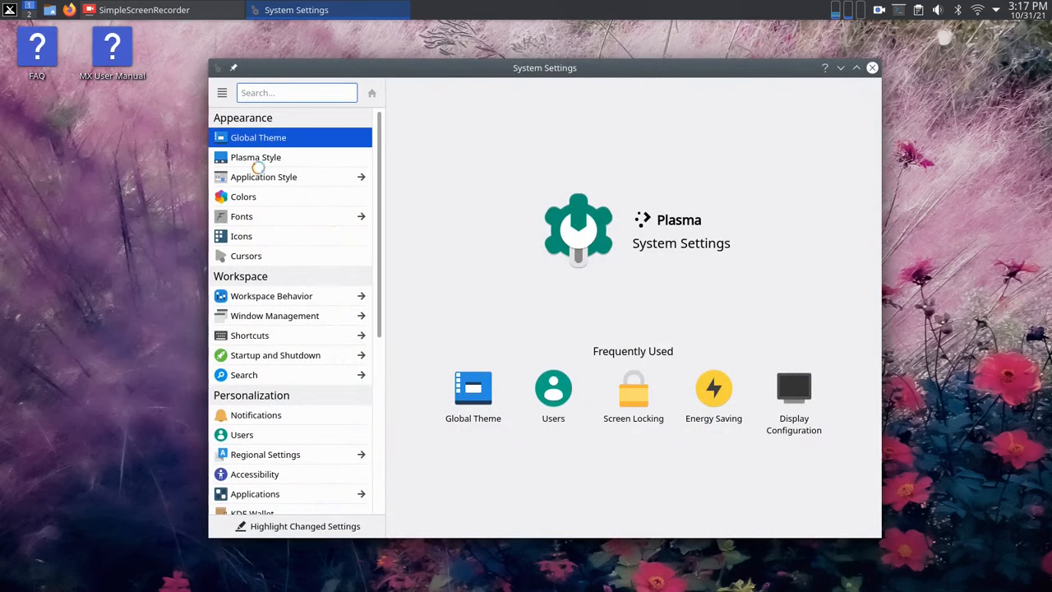
click(258, 138)
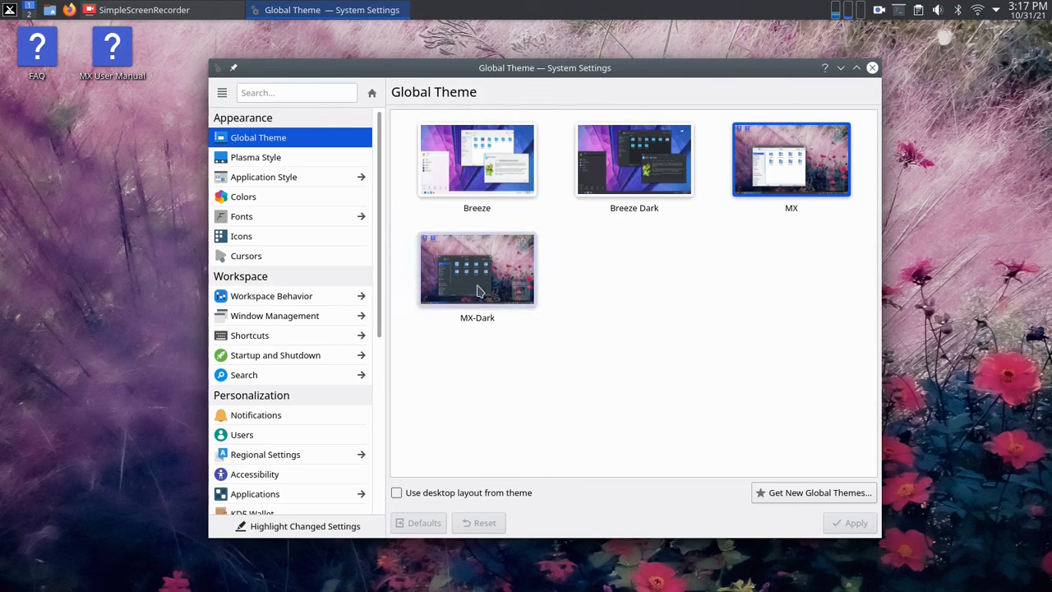
click(477, 269)
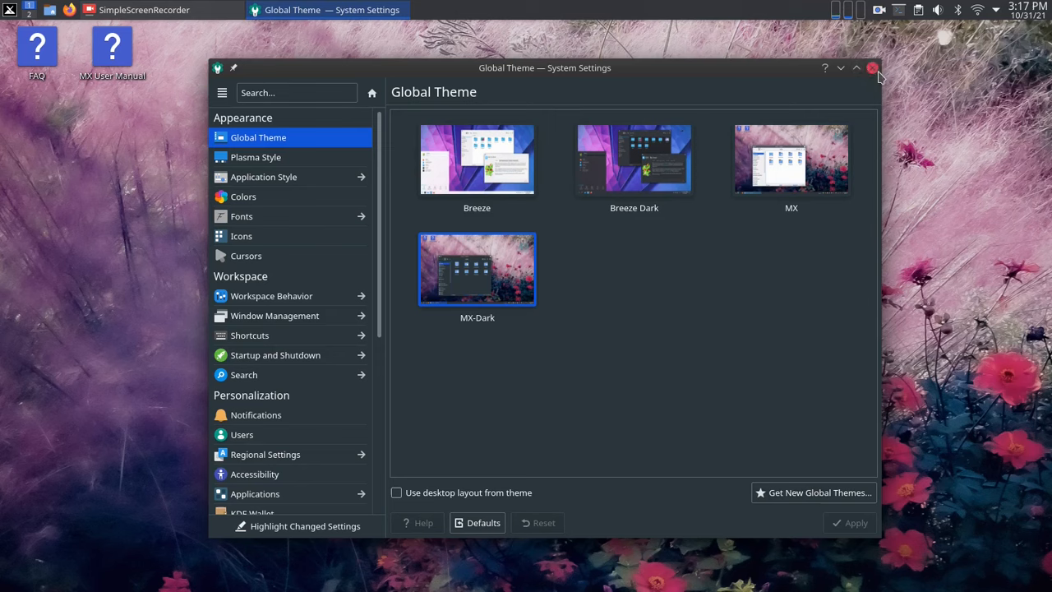
click(872, 67)
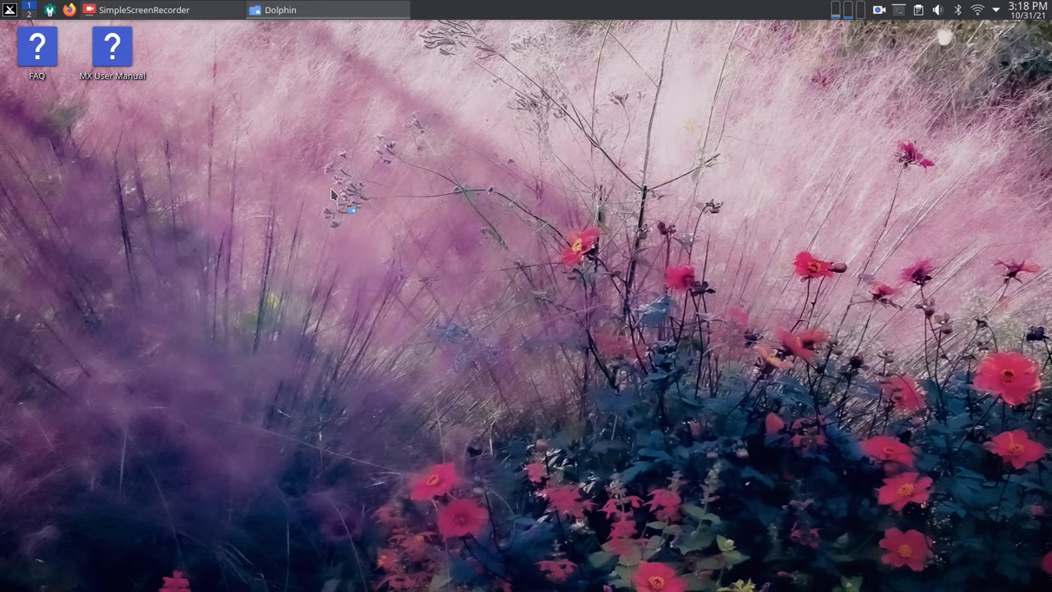
Open the Home folder in the Dolphin file manager.
click(281, 10)
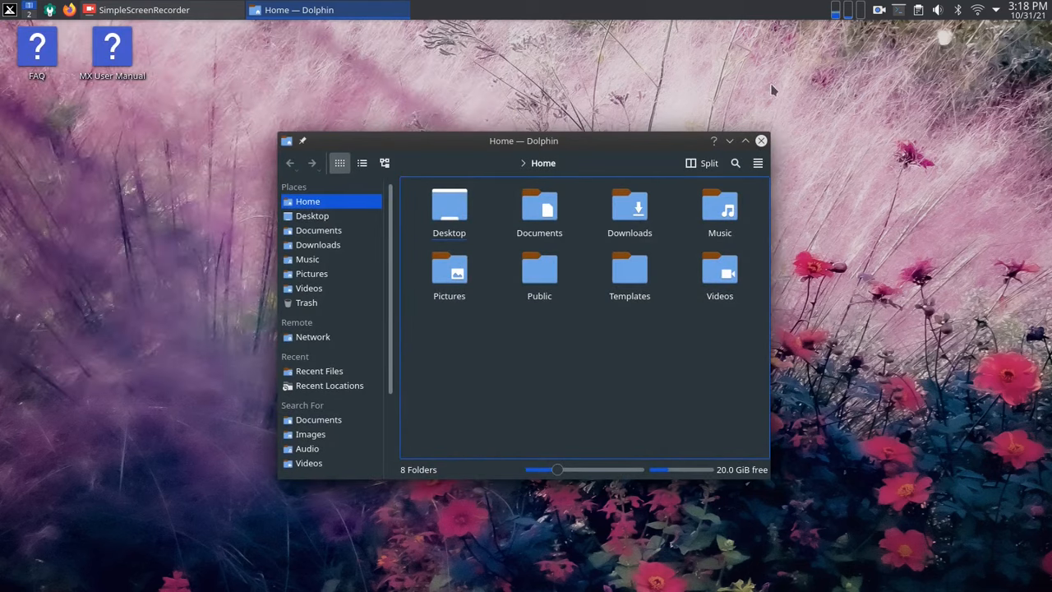
mouse_move(801, 93)
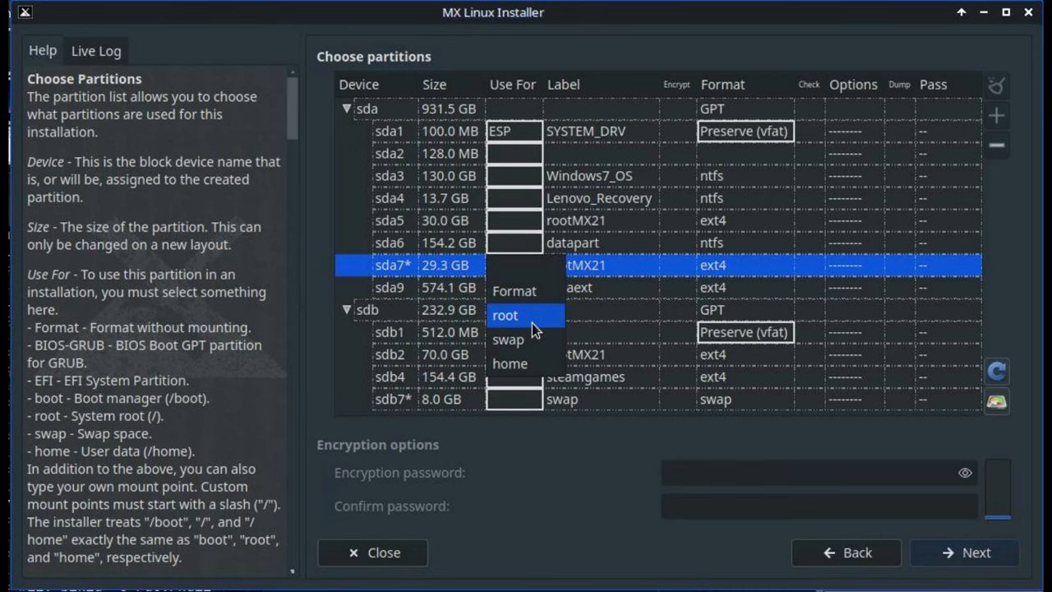
Launch MX Snapshot from a 'snap' menu search and advance to its Settings page.
click(10, 9)
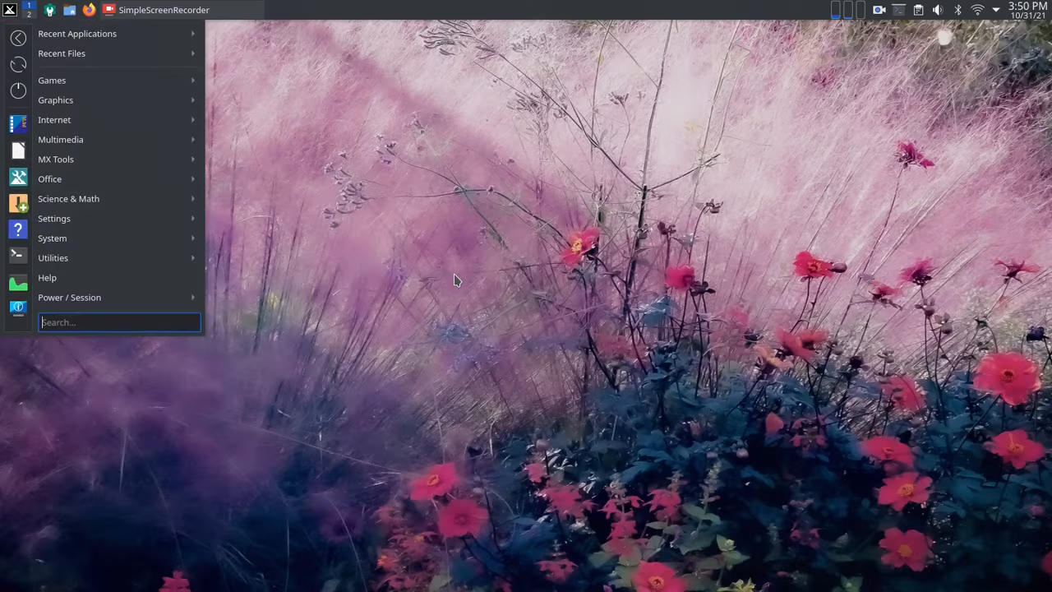
text(snap)
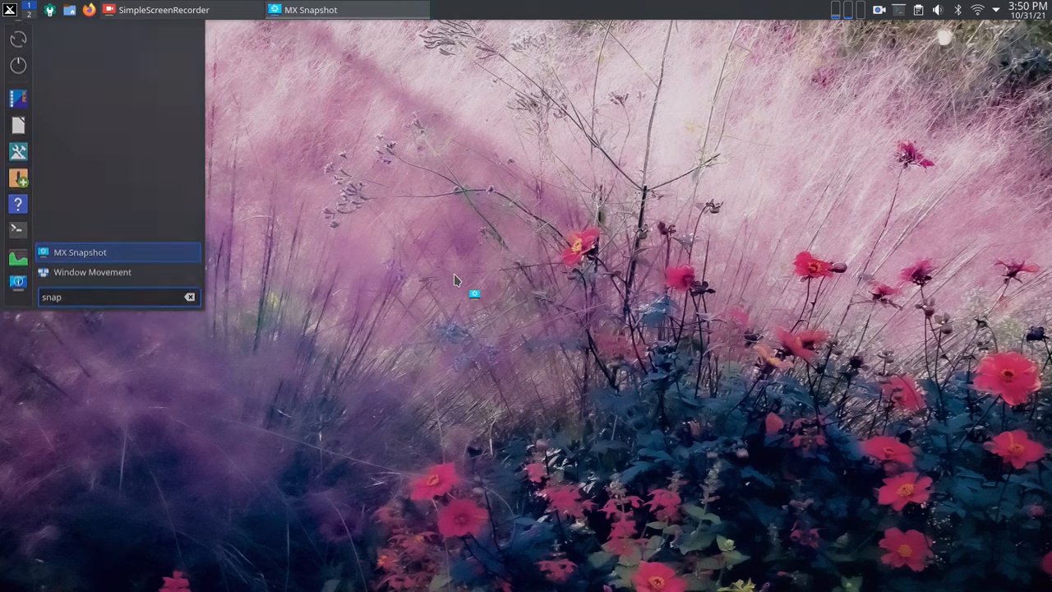
click(80, 251)
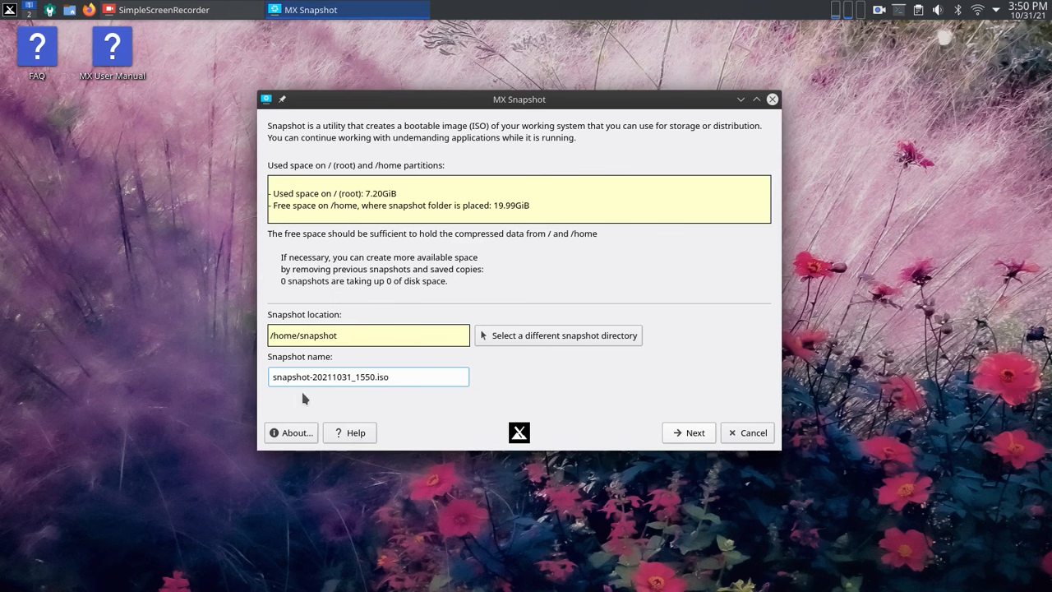
click(688, 433)
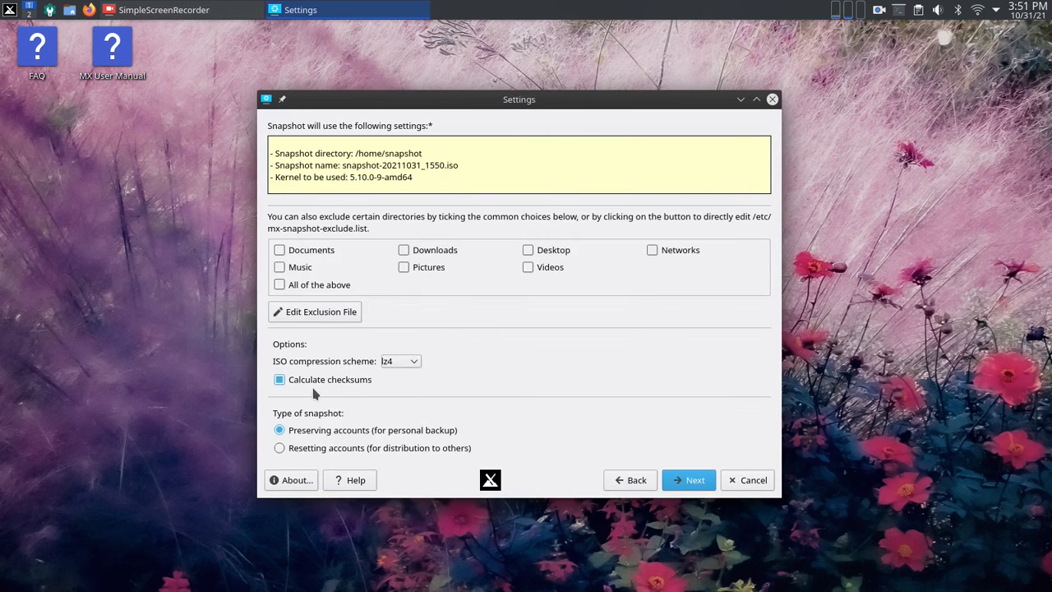
click(400, 361)
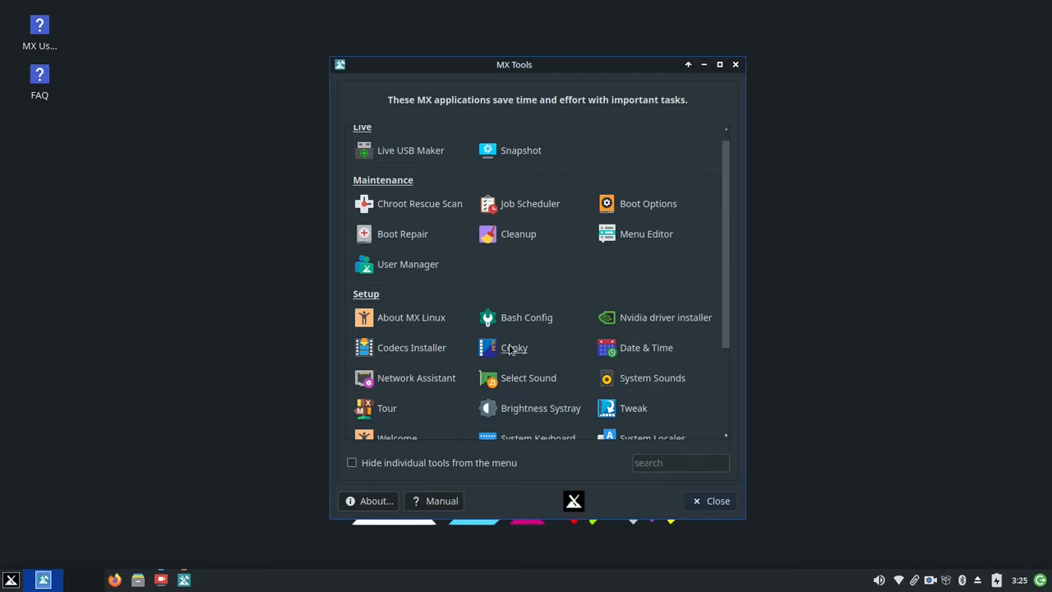
mouse_move(411, 317)
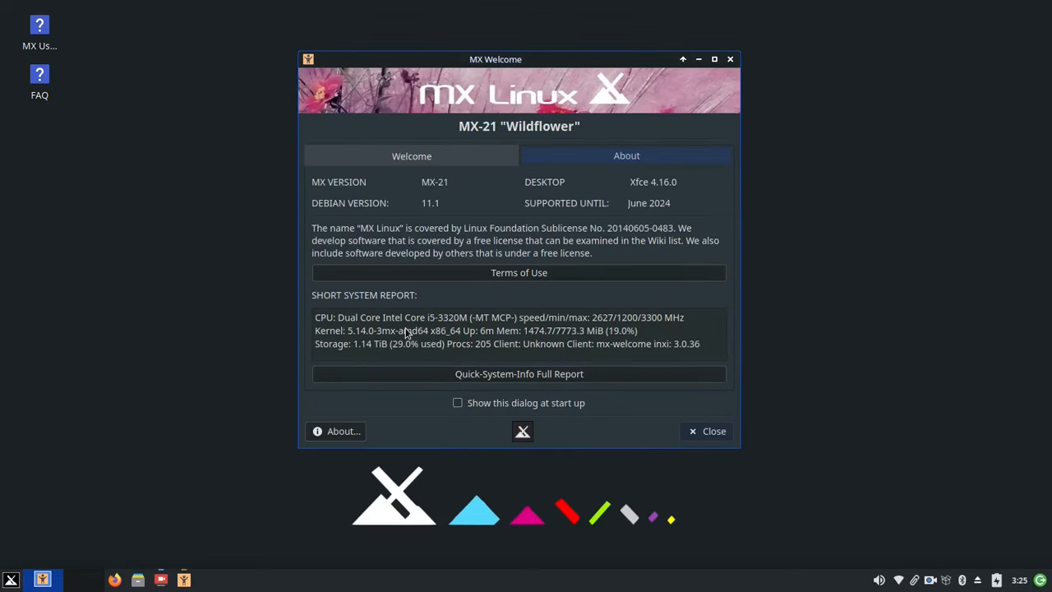
mouse_move(411, 333)
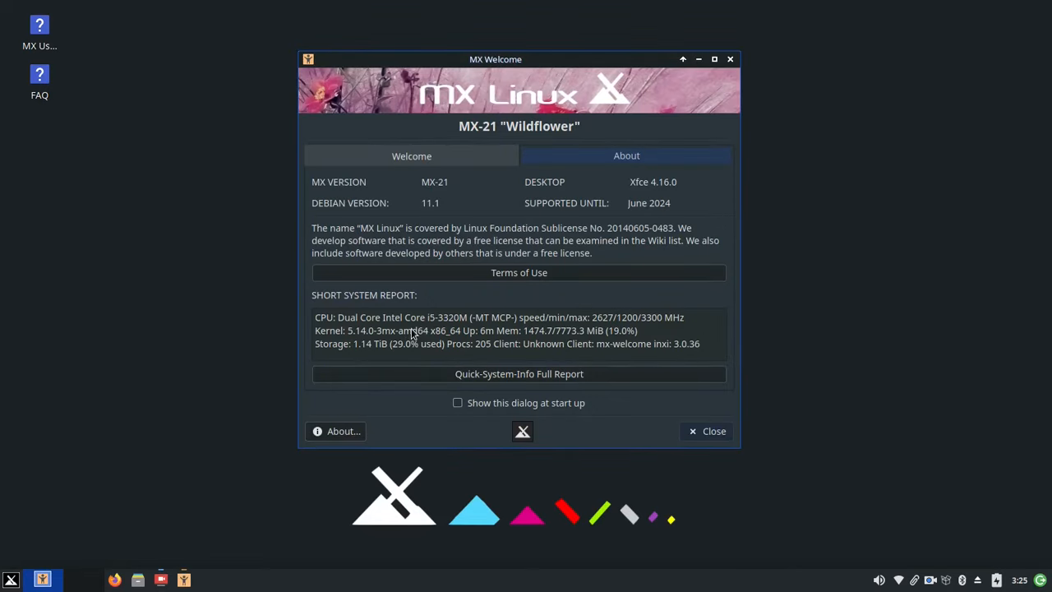